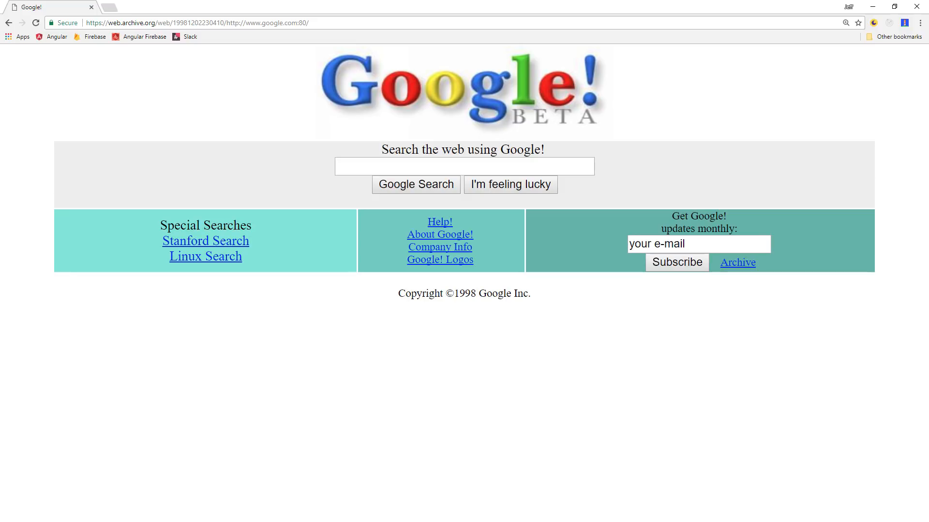
Step: Load the 2013 Wayback Machine snapshot URL of wordpress.org in the browser
text(https://web.archive.org/web/20130210001746/http://wordpress.org/)
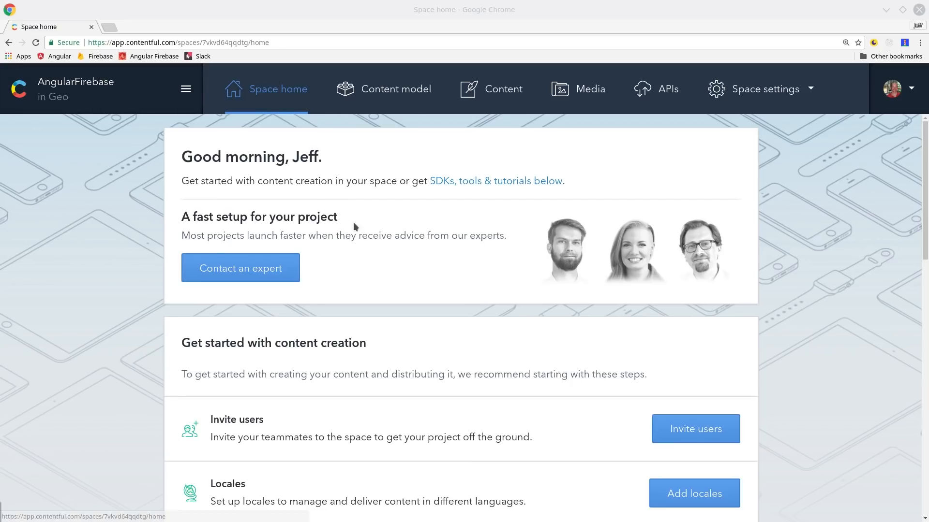
click(185, 88)
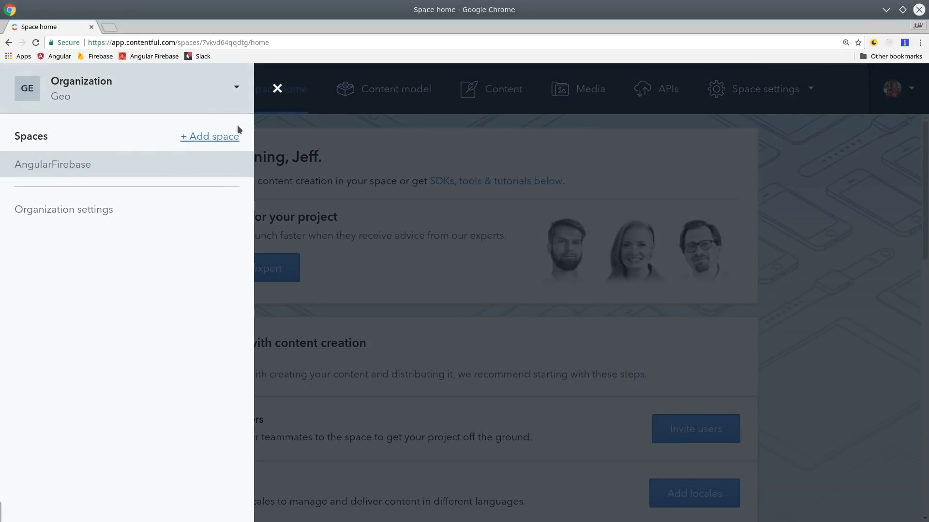
mouse_move(211, 139)
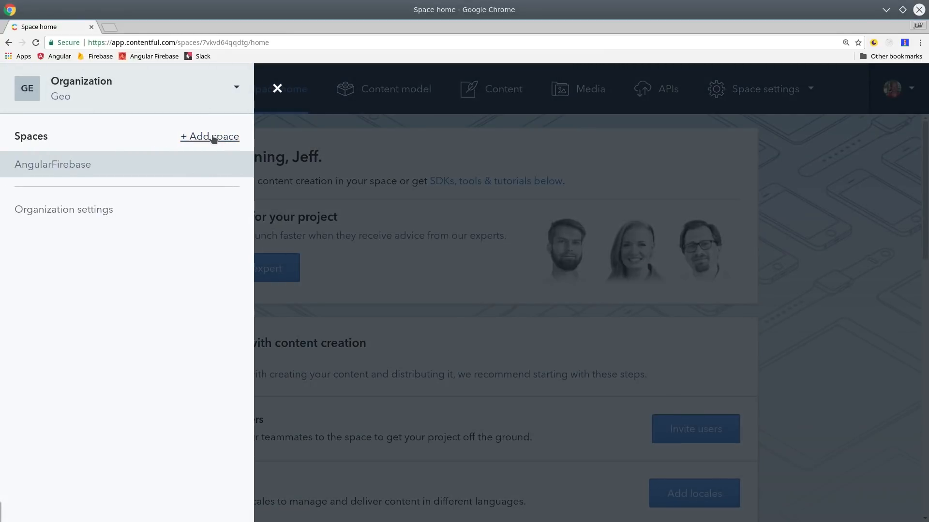
click(210, 136)
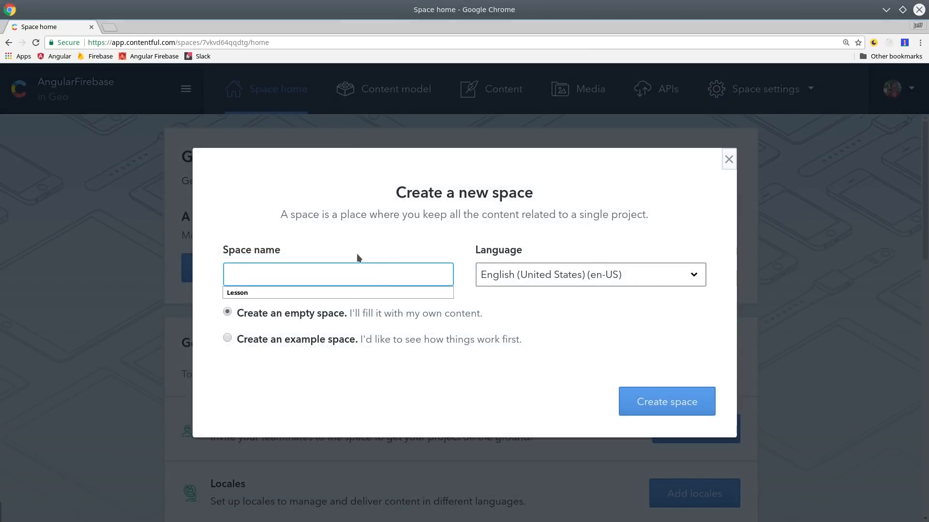
text(Lesson)
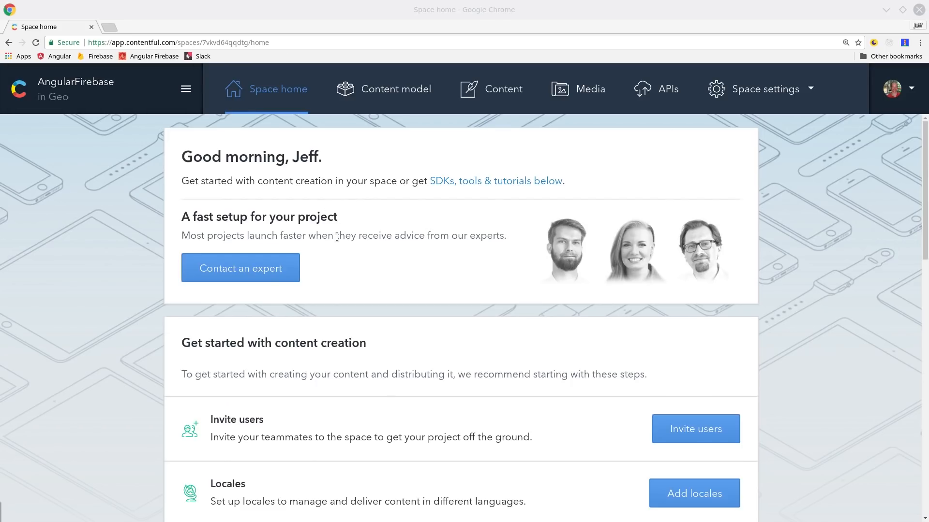
mouse_move(430, 122)
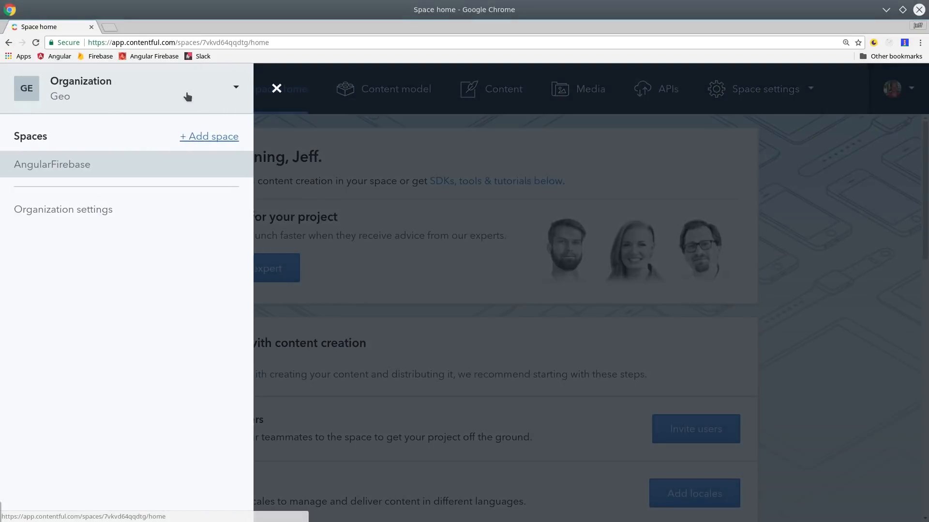
mouse_move(214, 136)
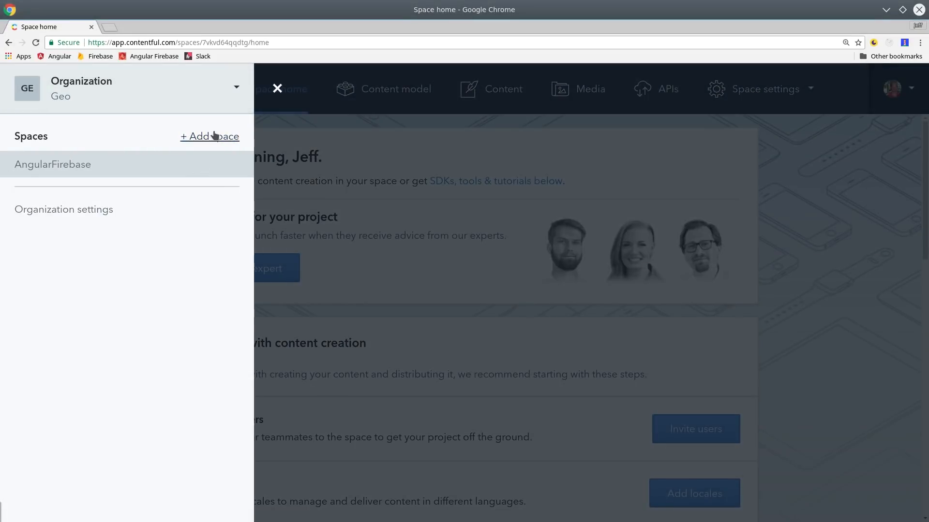
Step: Add a new Contentful space named 'Lesson' and create it
click(210, 136)
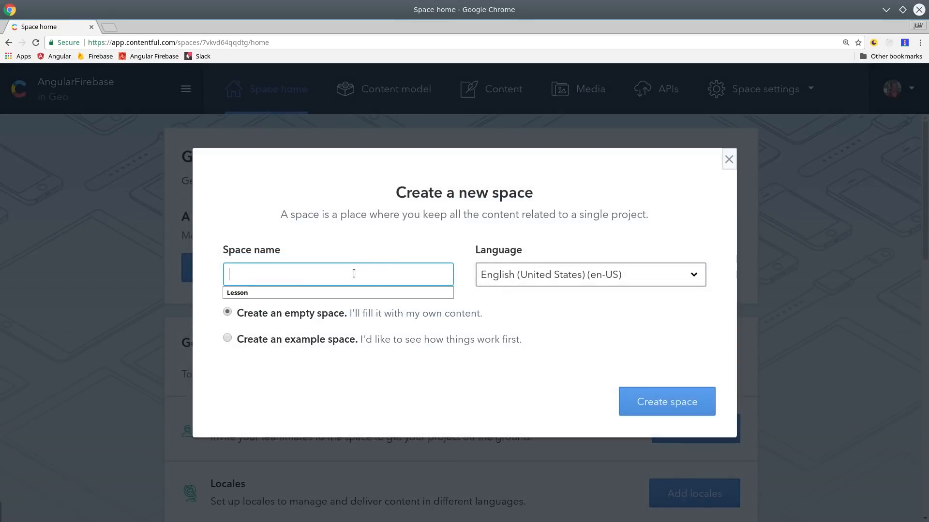
text(Lesson)
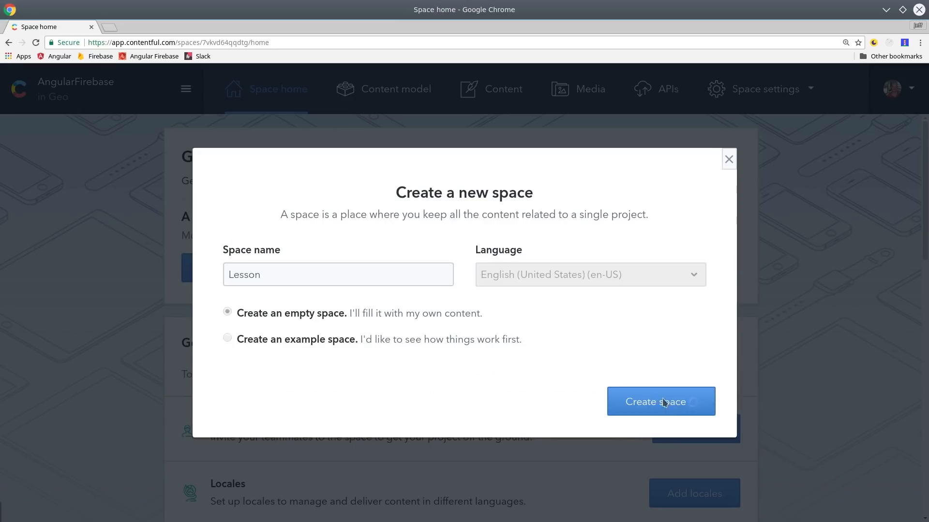
click(661, 402)
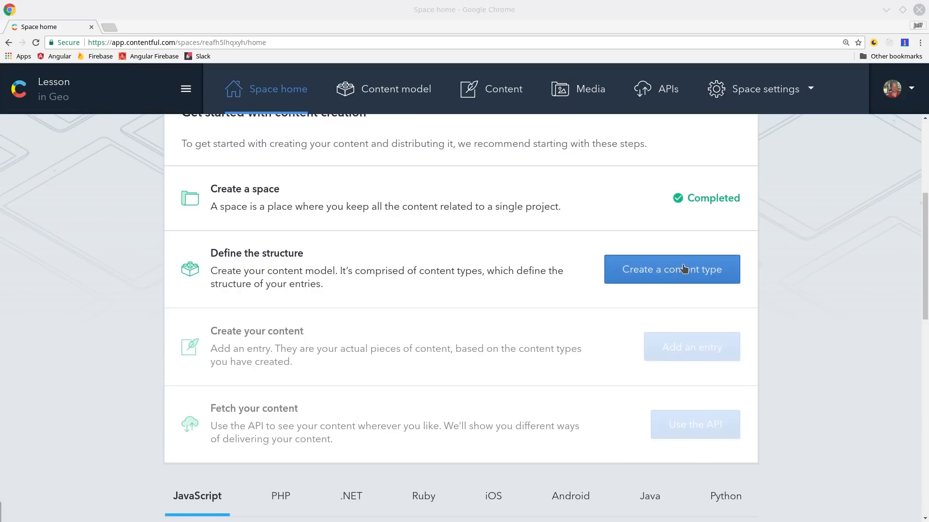
Step: Create a 'Lesson' content type described as 'Lessons about Angular and Firebase'
click(672, 269)
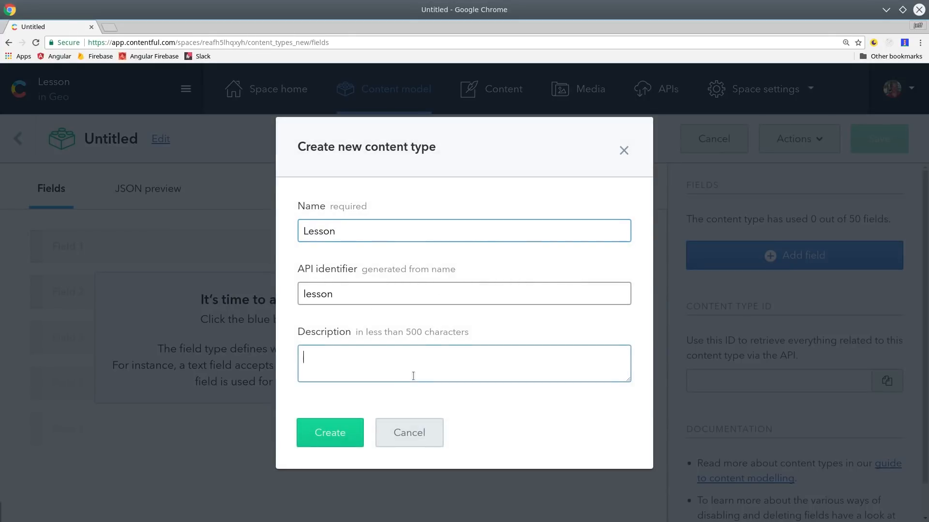
text(Lessons about Angular and)
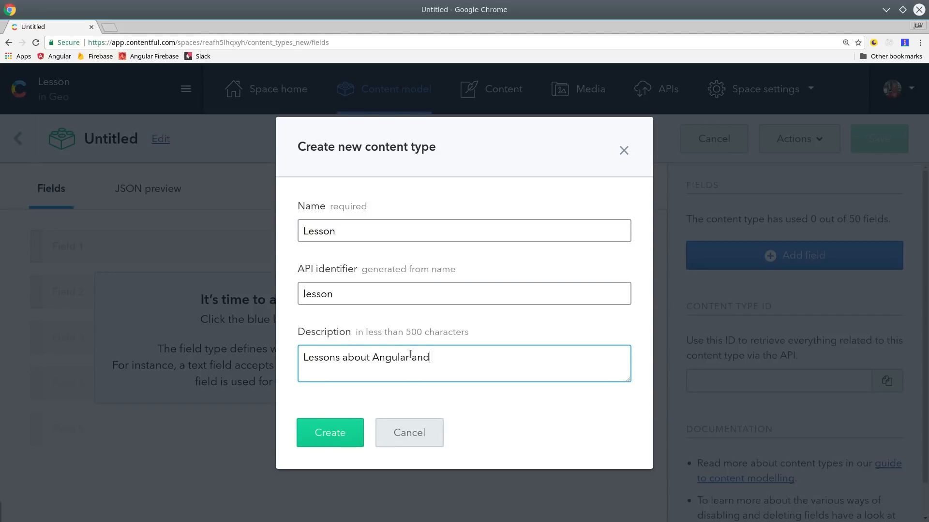
text(Firebase)
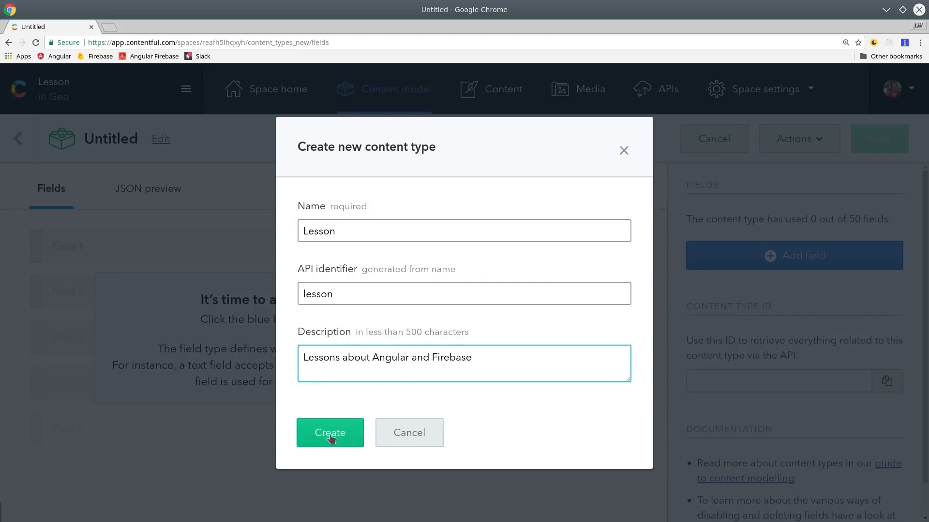
click(330, 432)
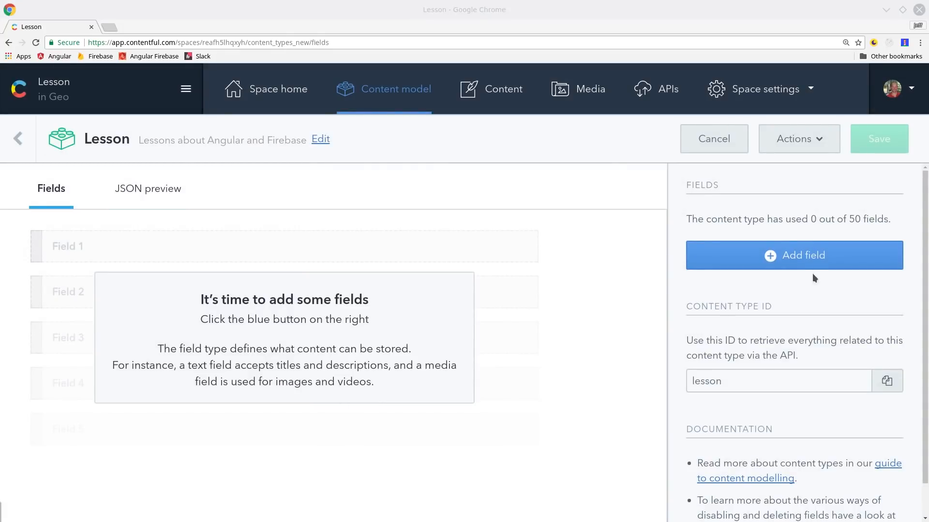
Step: Add a Title short-text field to the Lesson content type and save it
click(794, 255)
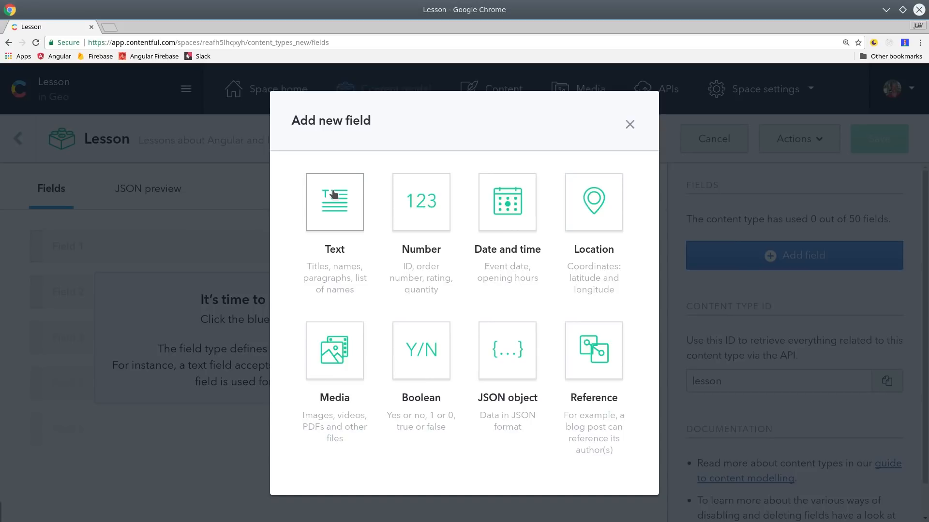
click(334, 202)
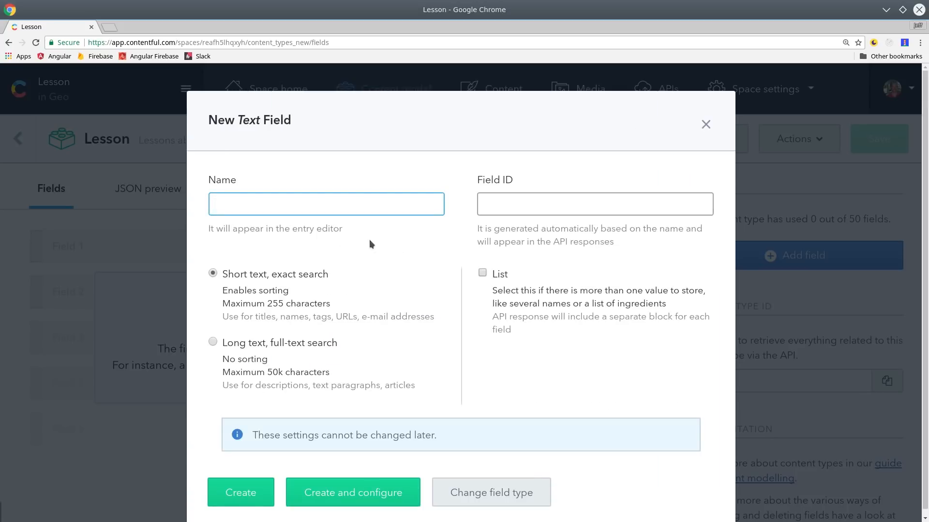
text(Title)
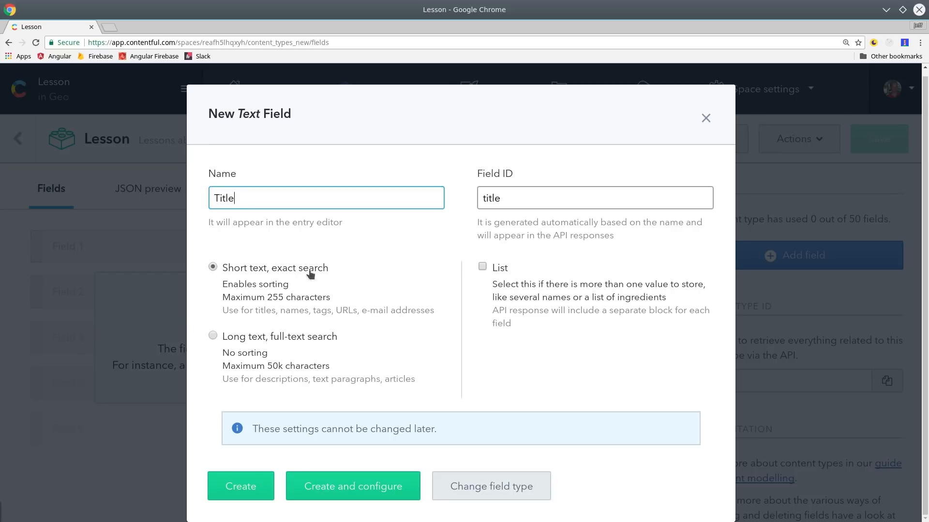
mouse_move(418, 294)
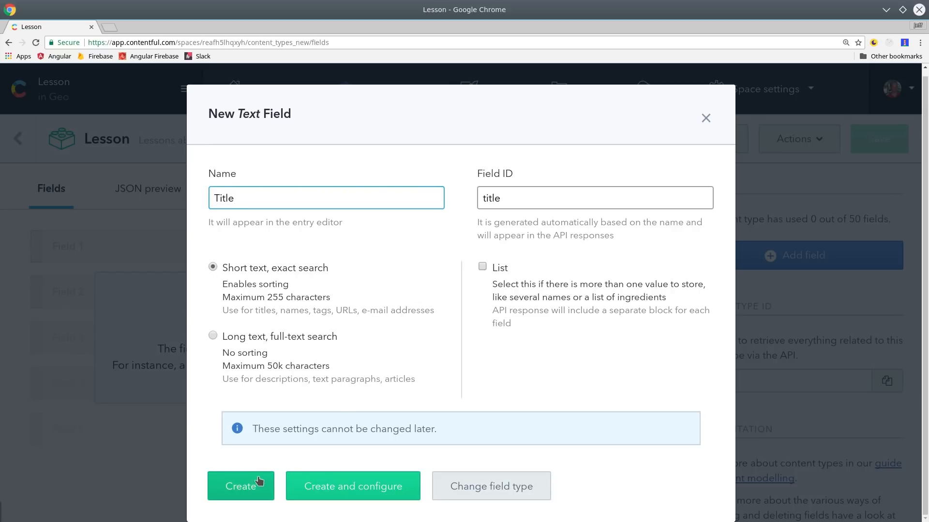
click(241, 486)
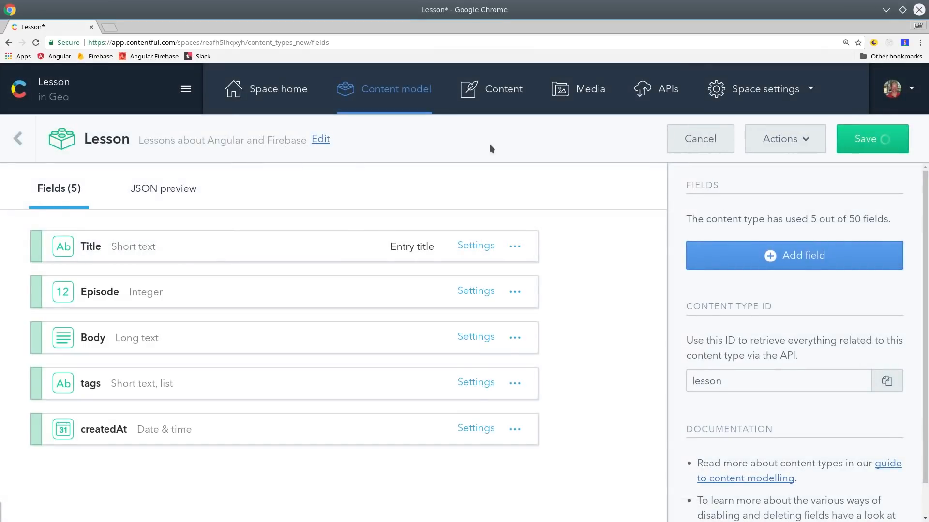
click(872, 139)
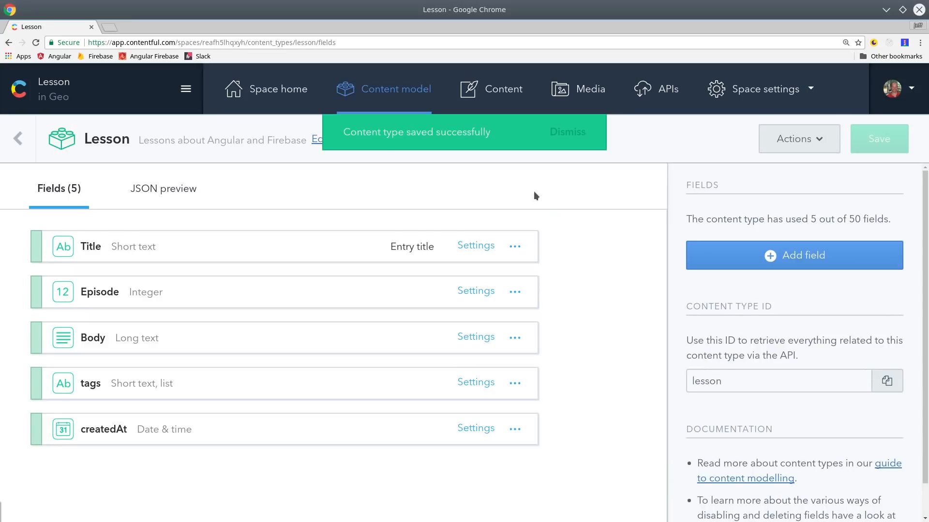
mouse_move(201, 95)
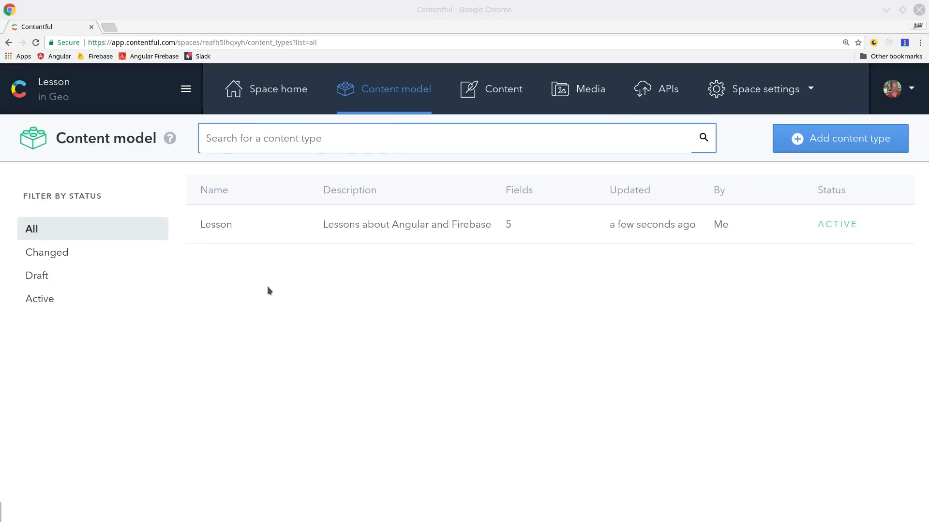
mouse_move(505, 92)
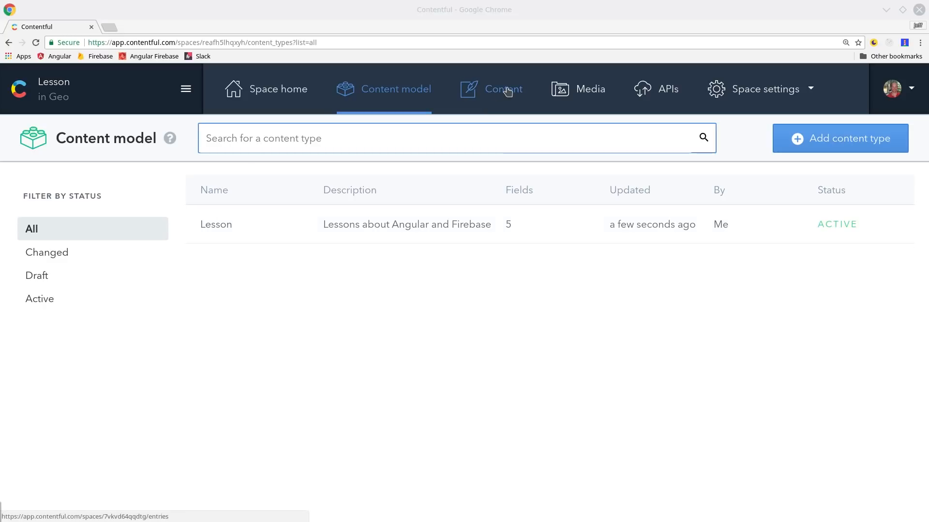
Step: Create a Lesson entry titled 'How to build a progressive web app'
click(503, 89)
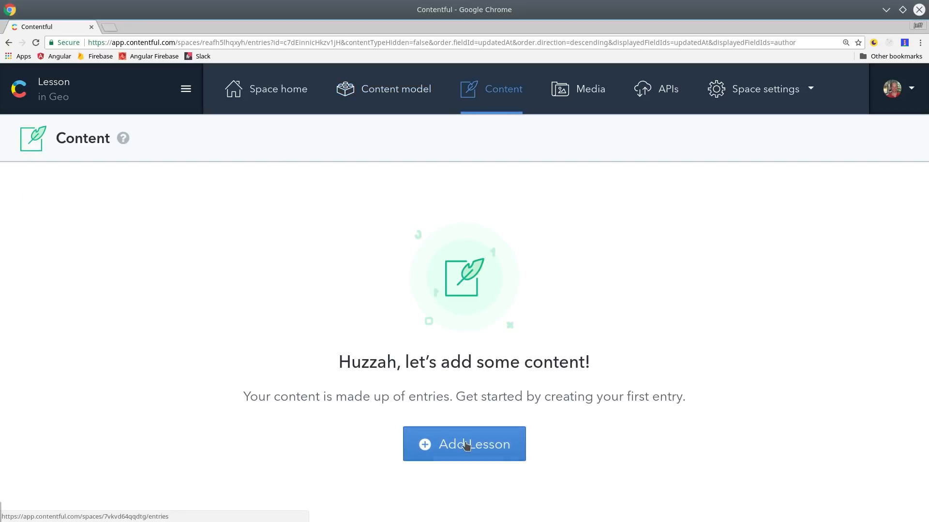
click(464, 444)
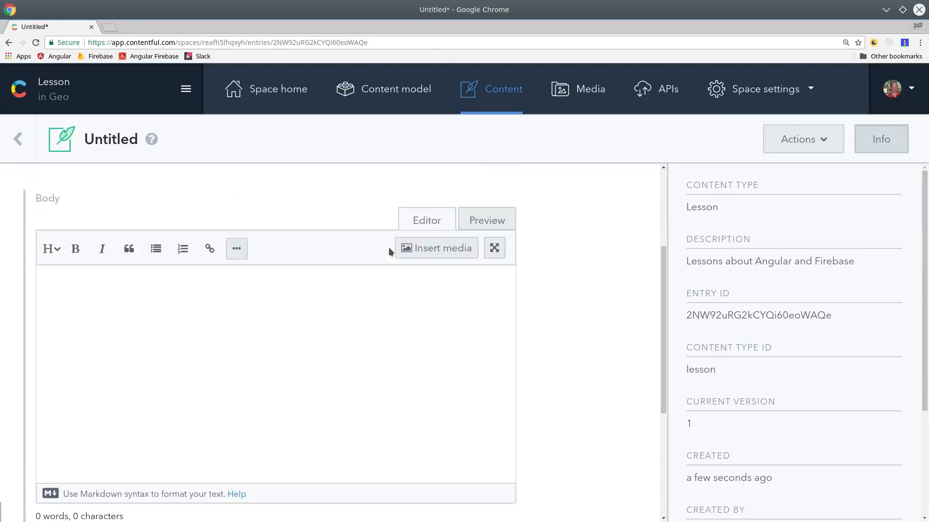
text(H)
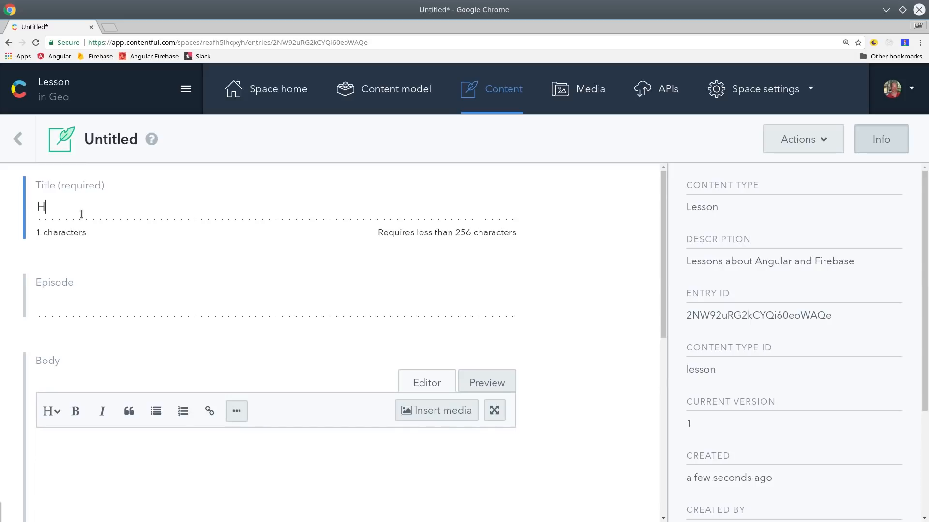
text(ow to bu)
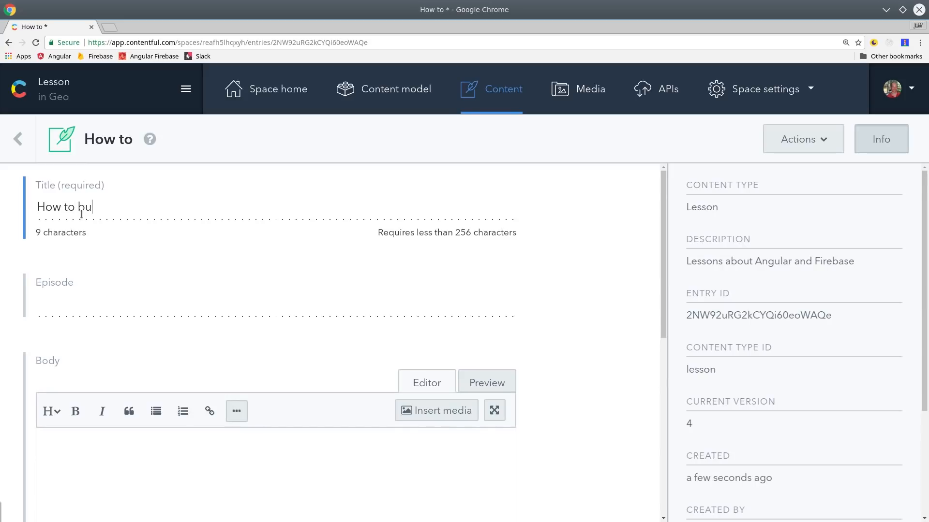
text(ild a progre)
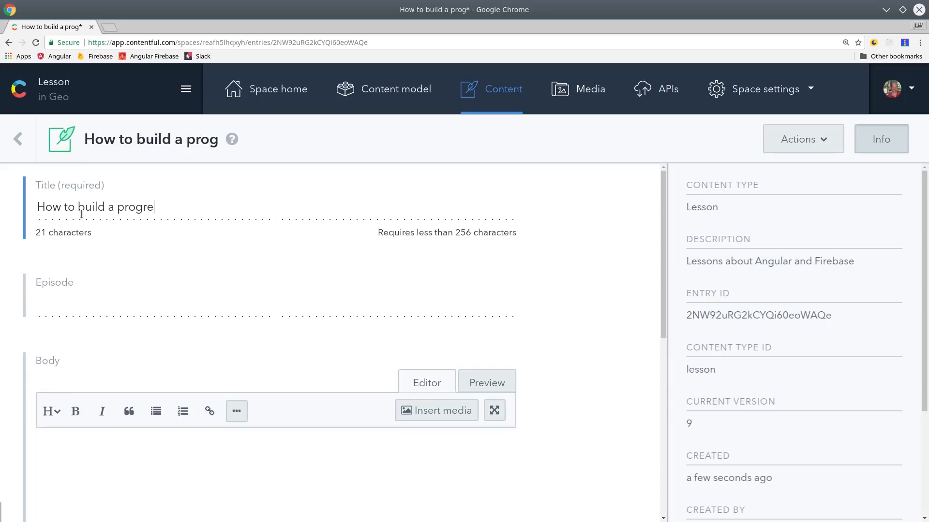
text(ssive web)
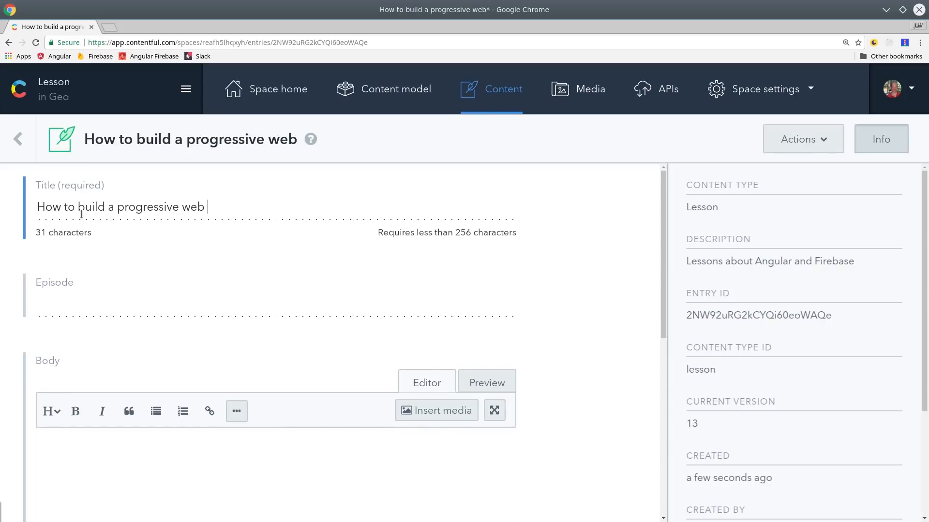
text(app)
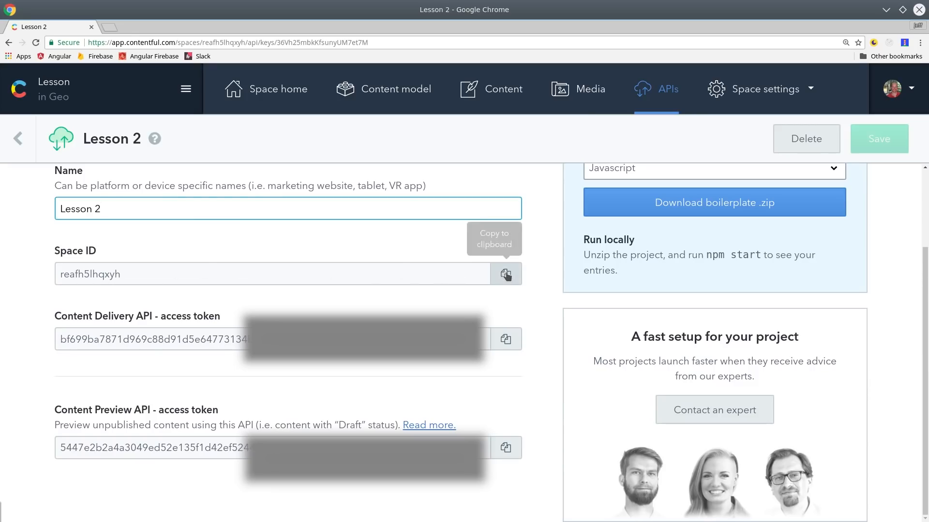
Step: Copy the Space ID from the Lesson 2 API key
click(505, 274)
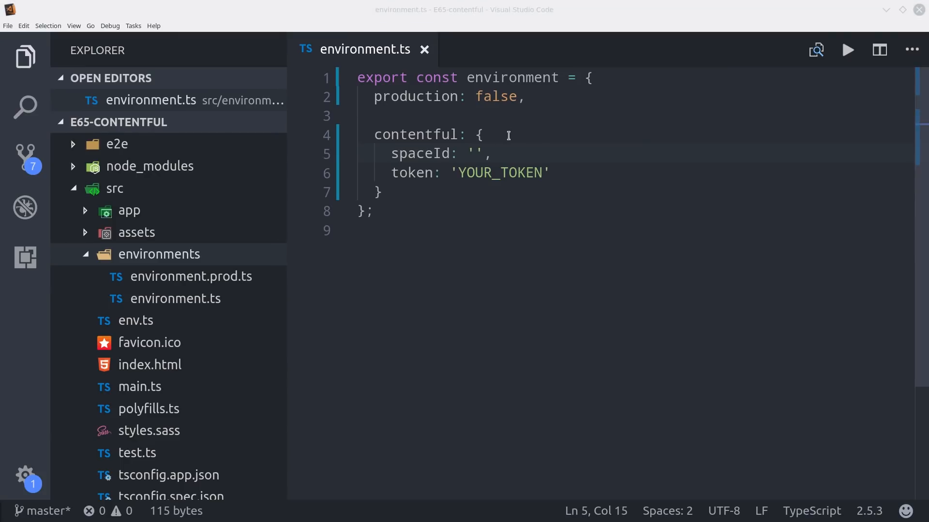
Step: Paste the space ID reafh5lhqxyh into spaceId in environment.ts
text(reafh5lhqxyh)
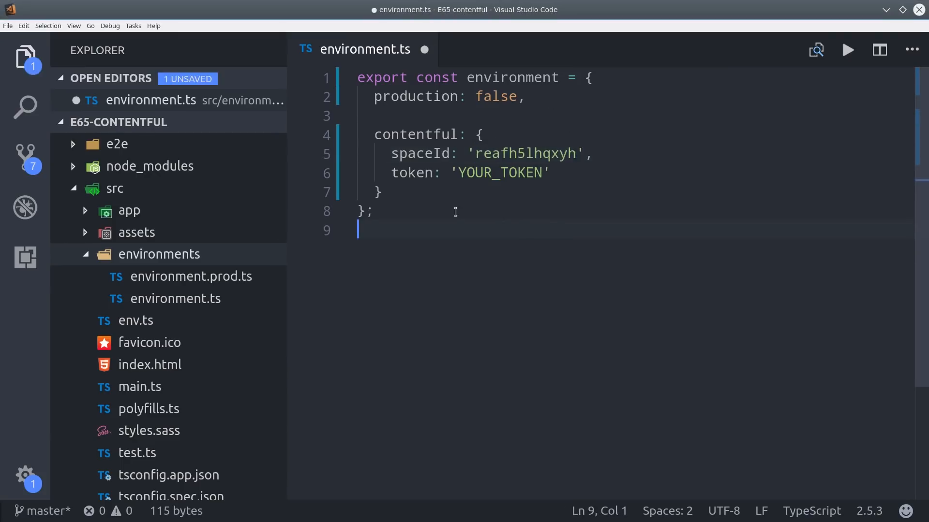
double_click(500, 173)
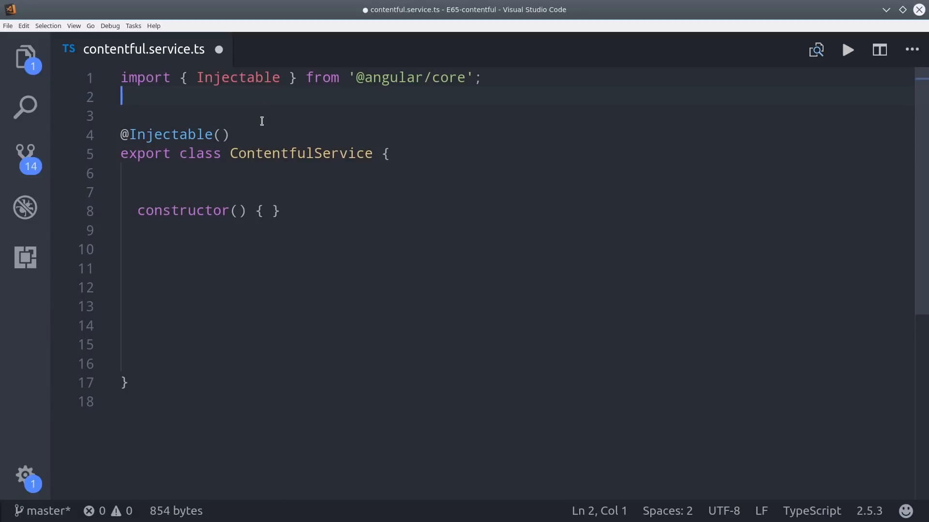
Step: Import contentful and Observable, and create a private client from the environment spaceId and token
text(import * as contentful from 'contentful';)
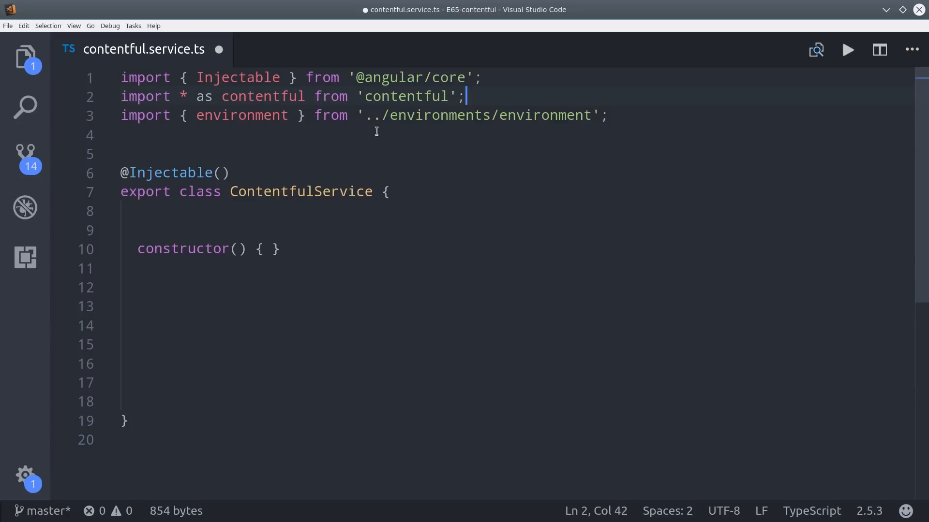
text(import { Observable } from 'rxjs/Observable';)
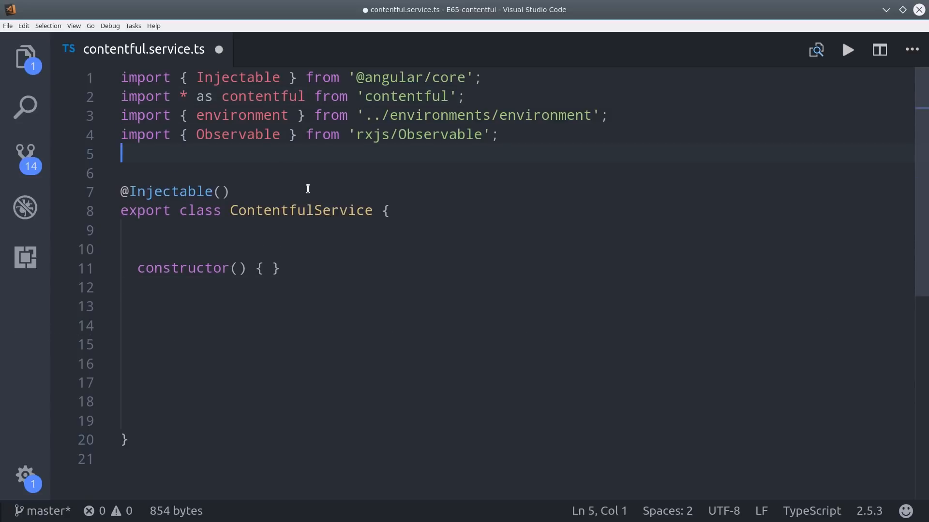
key(Enter)
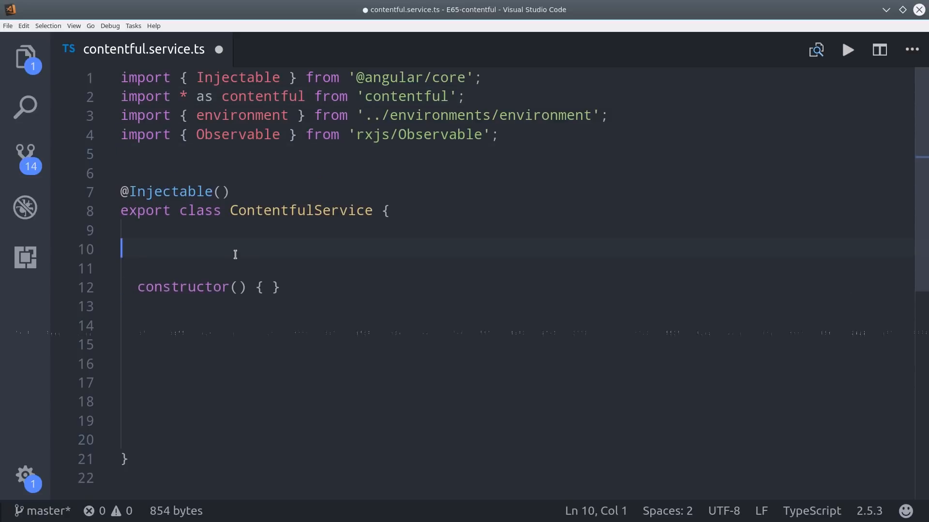
text(private client = contentful.createClient({)
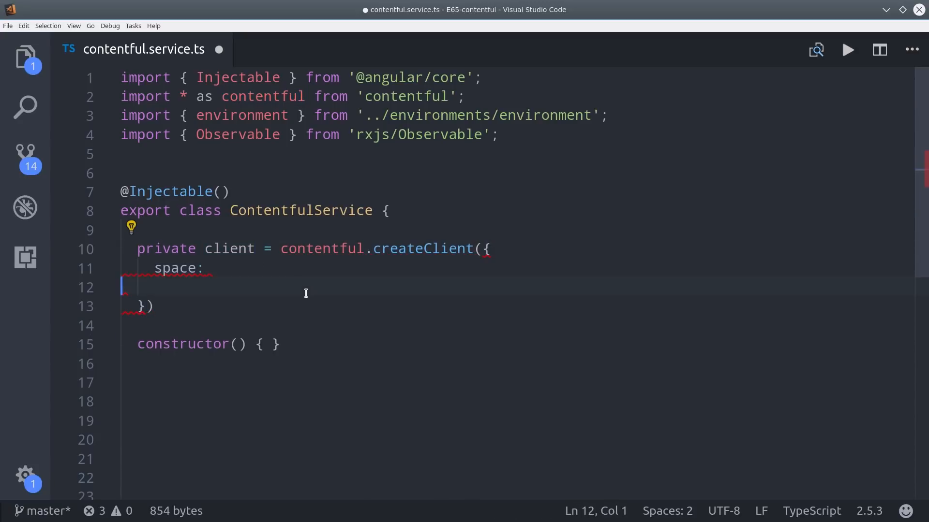
text(environment.contentful.spaceId,)
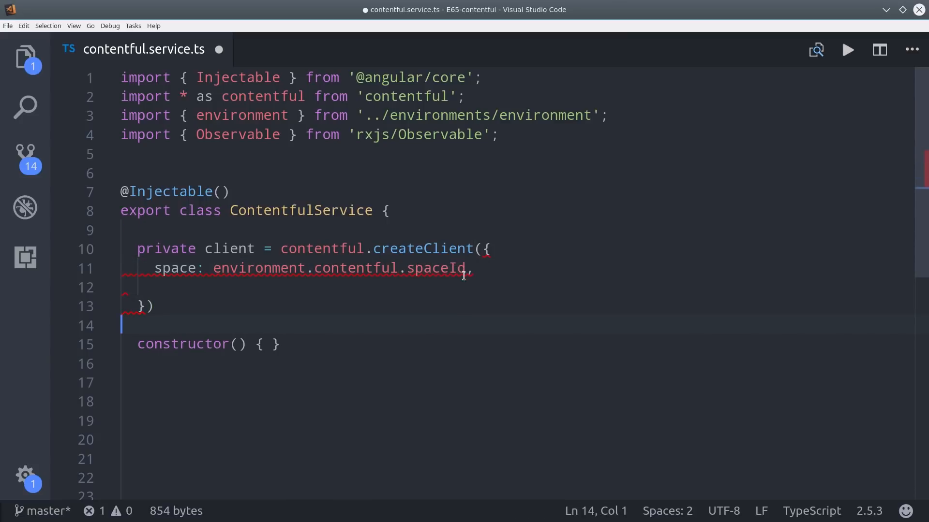
text(accessToken: environment)
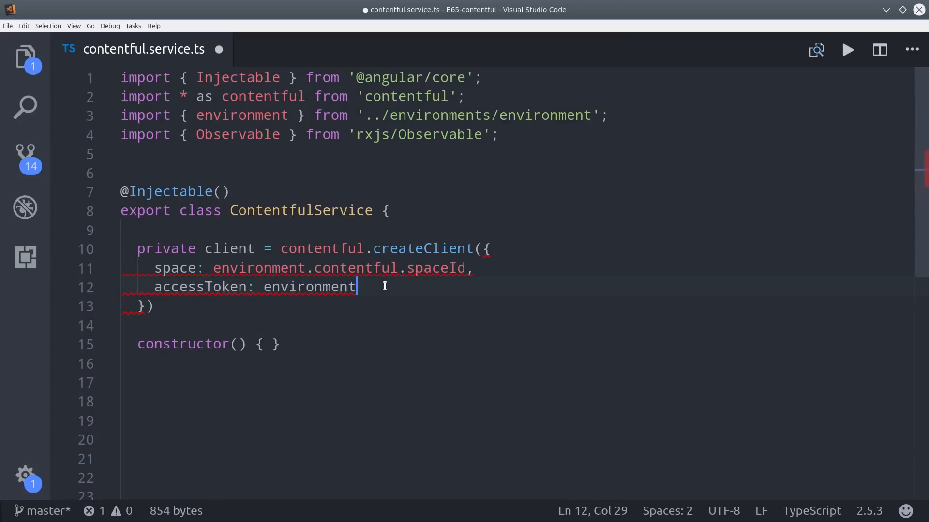
text(.contentful.token)
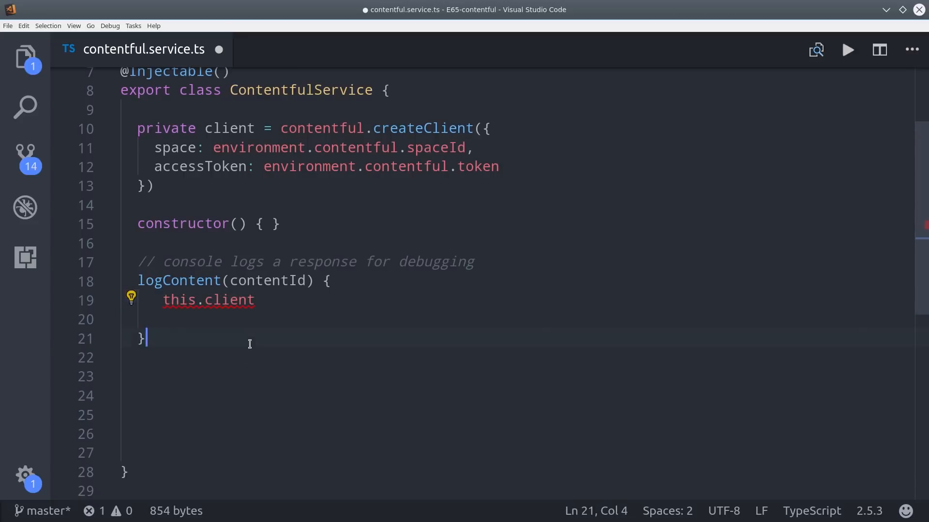
Step: Write logContent to fetch an entry by contentId with getEntry and console.log it
text(.getEntry())
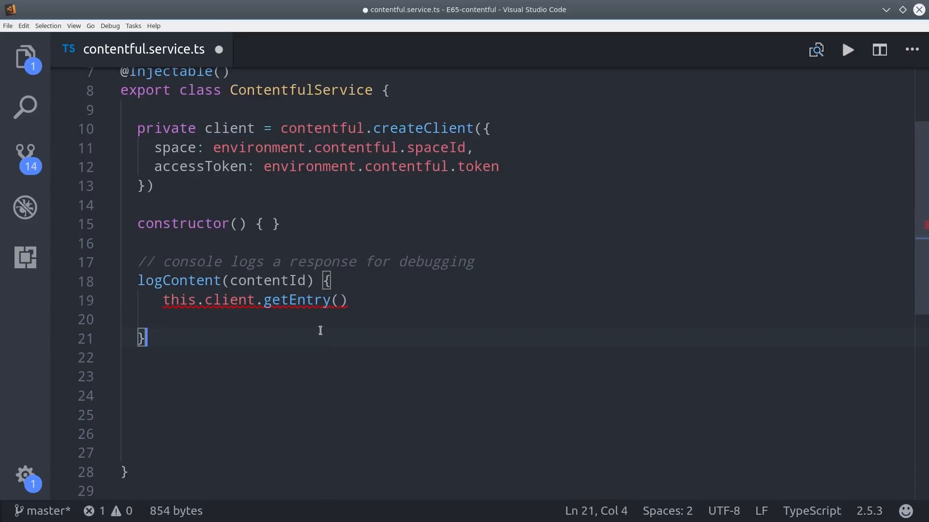
text(contentId)
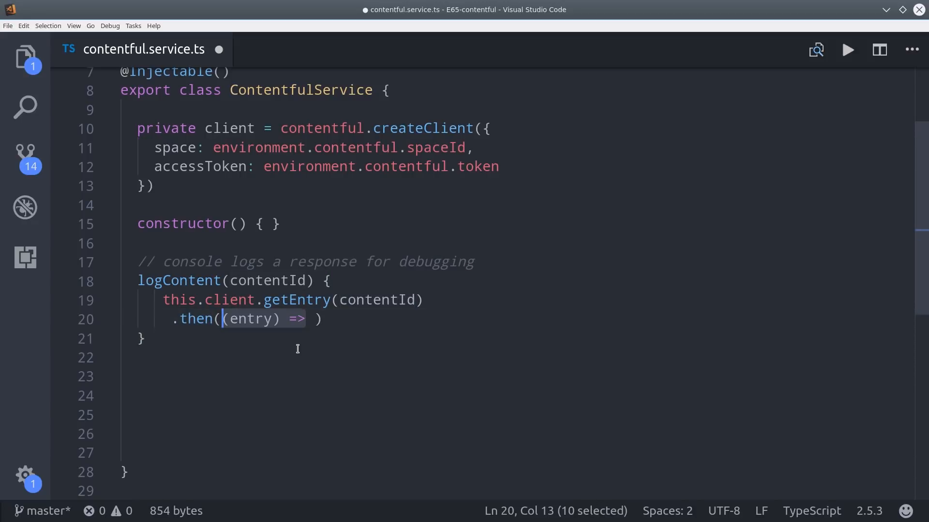
text(console.log(entry))
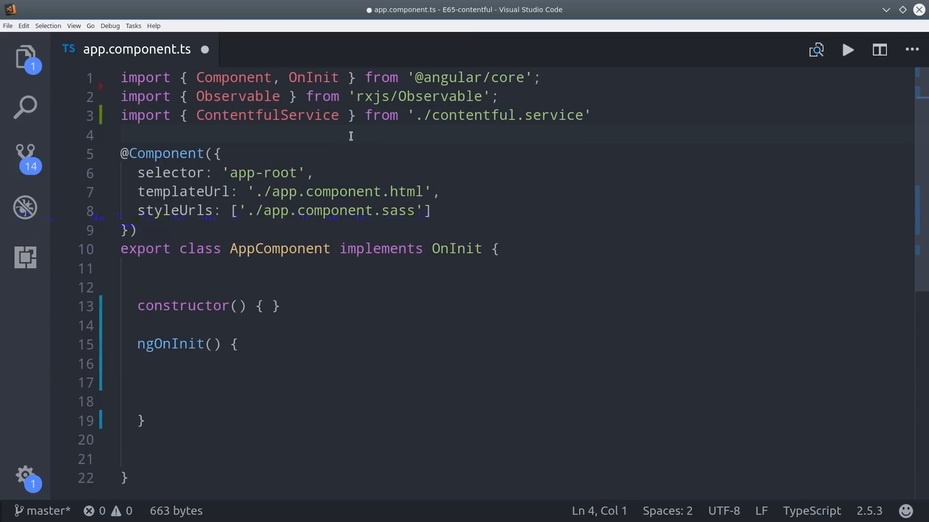
Step: Add lesson$, inject ContentfulService, and call logContent('2NW92uRG2kCYQi6OeoWAQe') in ngOnInit
key(Enter)
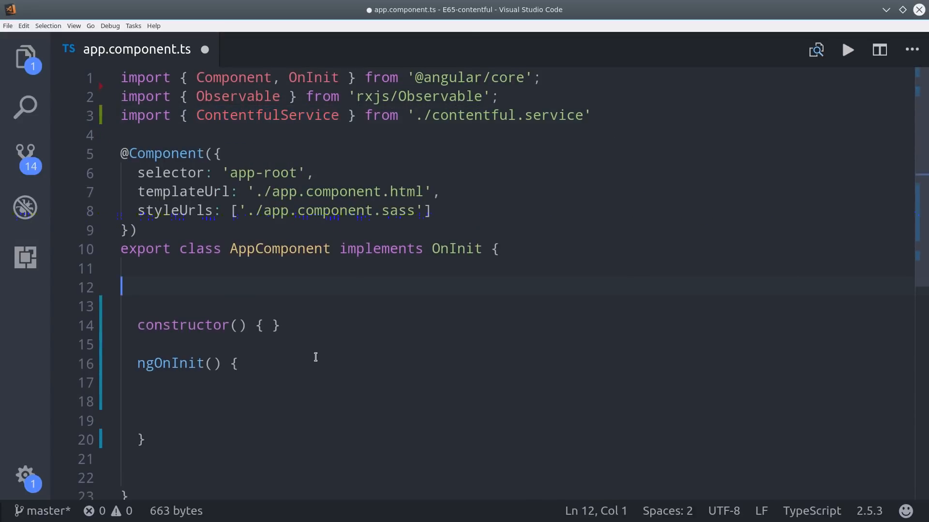
text(lesson$: Observable<any>;)
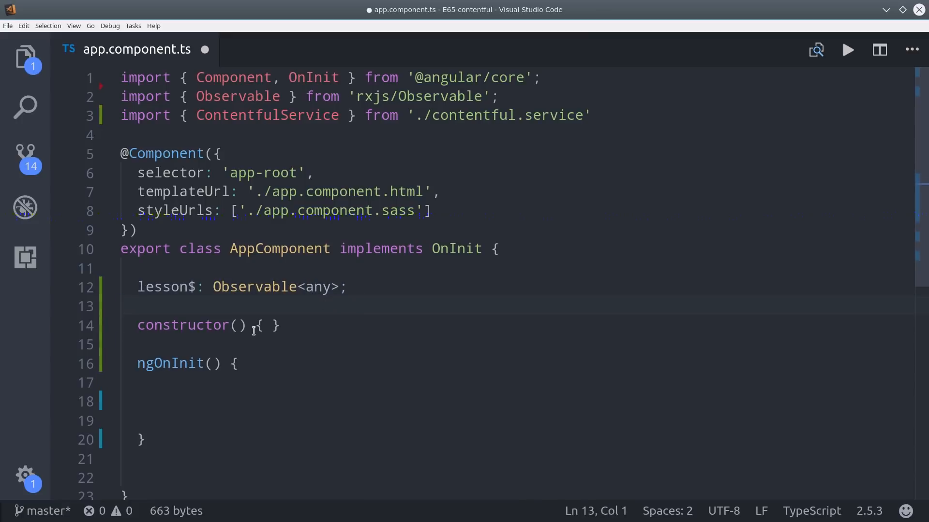
text(private contentful: ContentfulService)
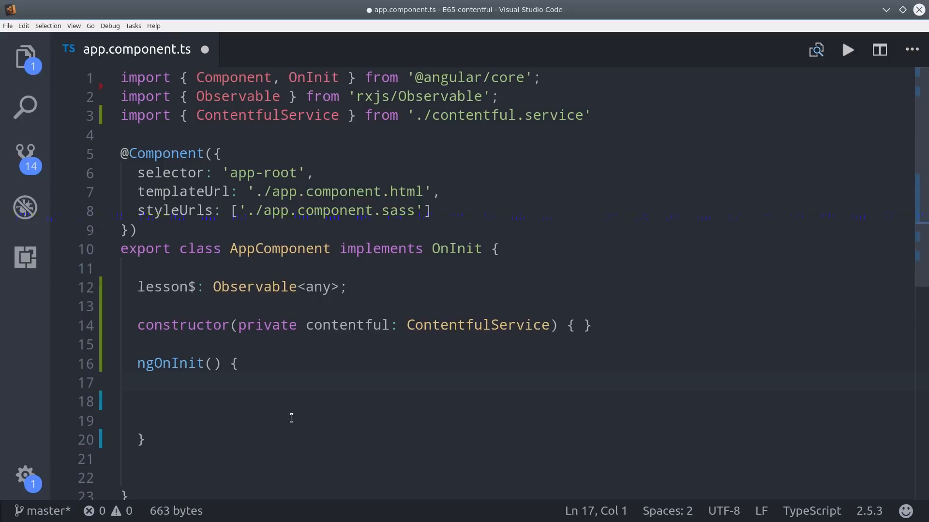
click(284, 416)
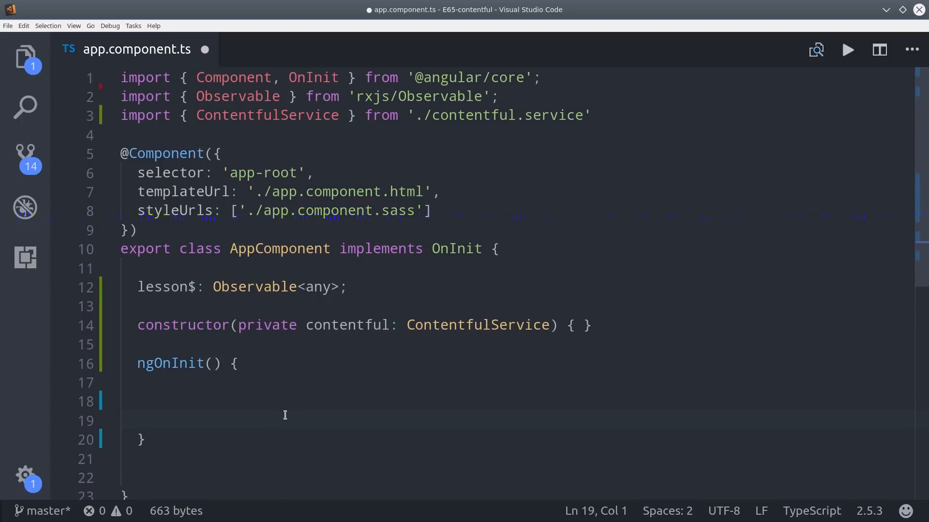
text(this.contentful.logContent())
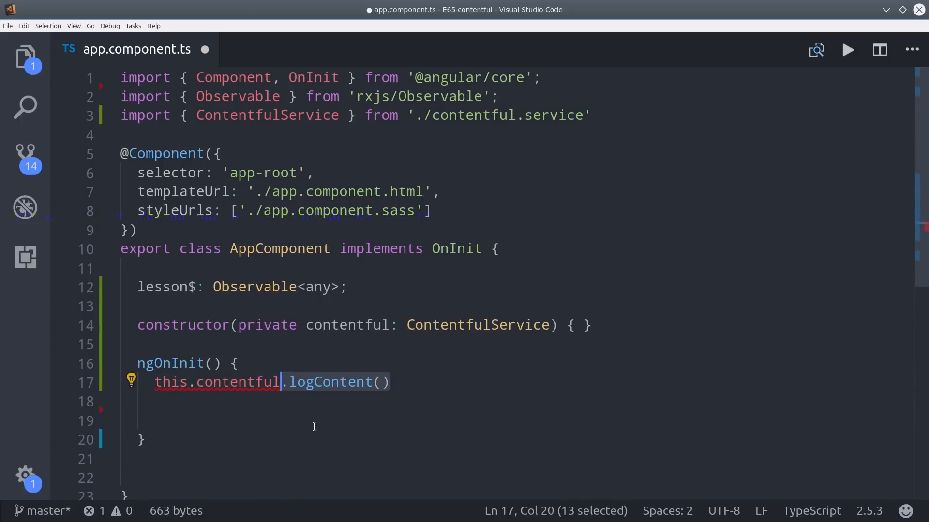
text('2NW92uRG2kCYQi6OeoWAQe')
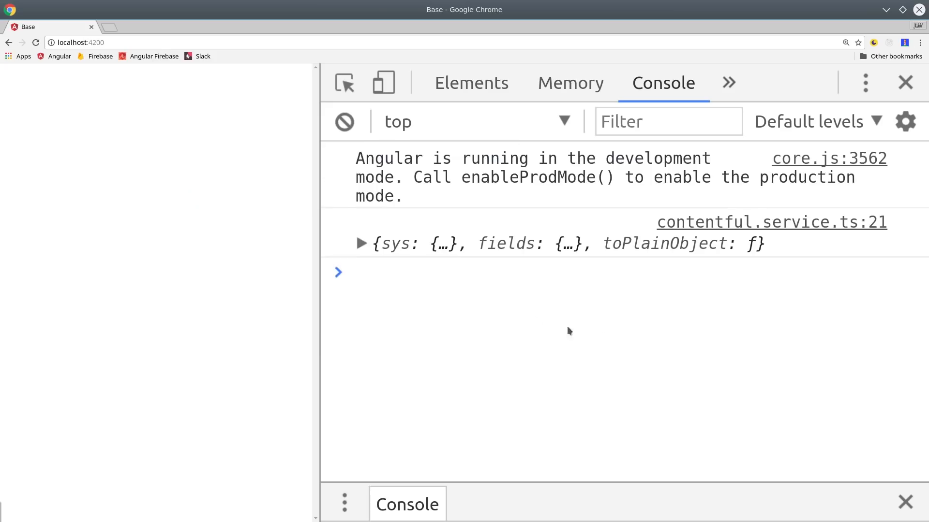
mouse_move(853, 229)
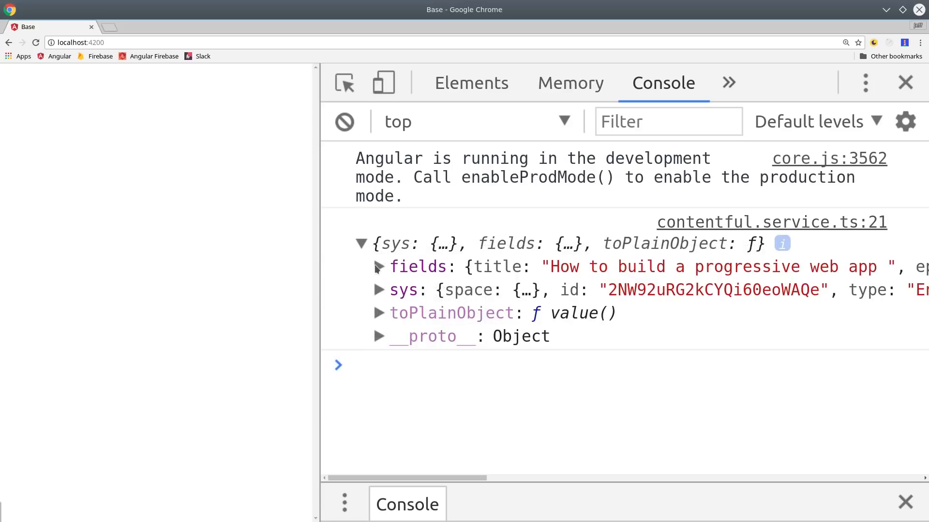
Step: Expand the logged entry's fields and sys metadata in the Chrome console
click(379, 267)
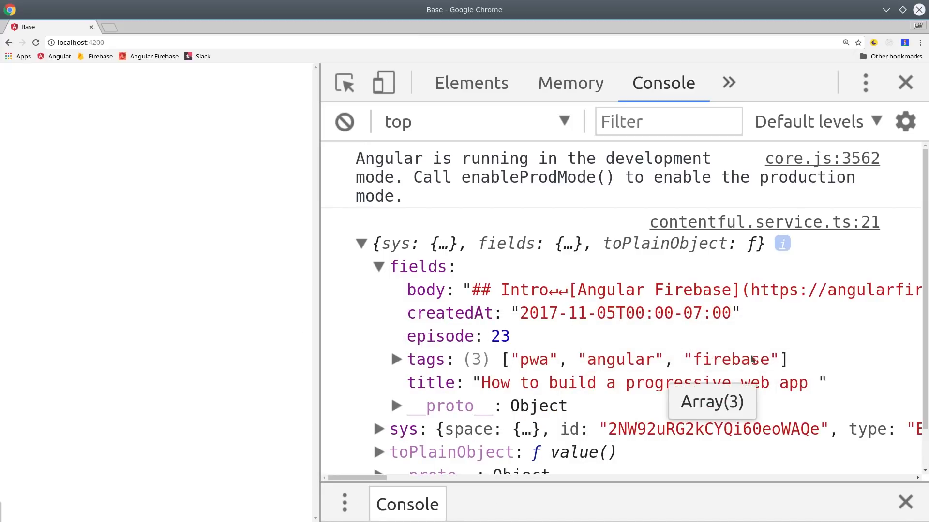
mouse_move(575, 383)
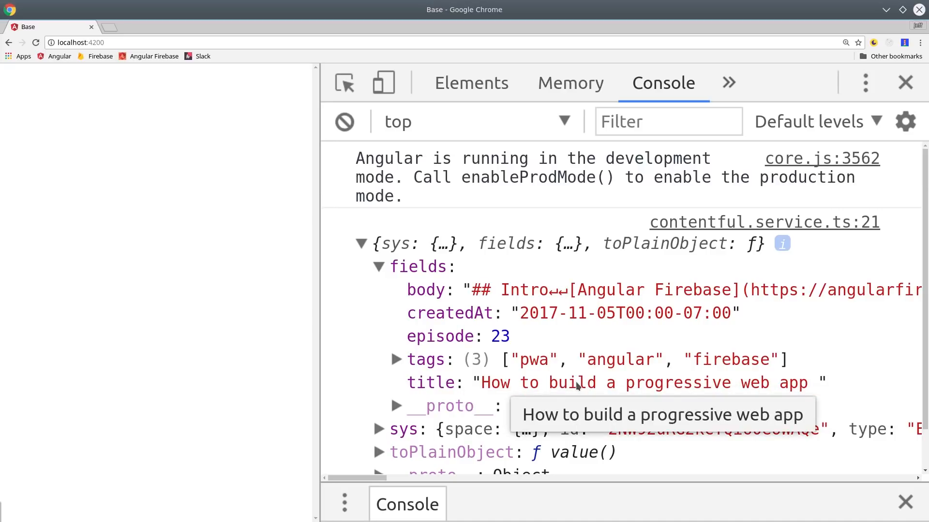
mouse_move(683, 393)
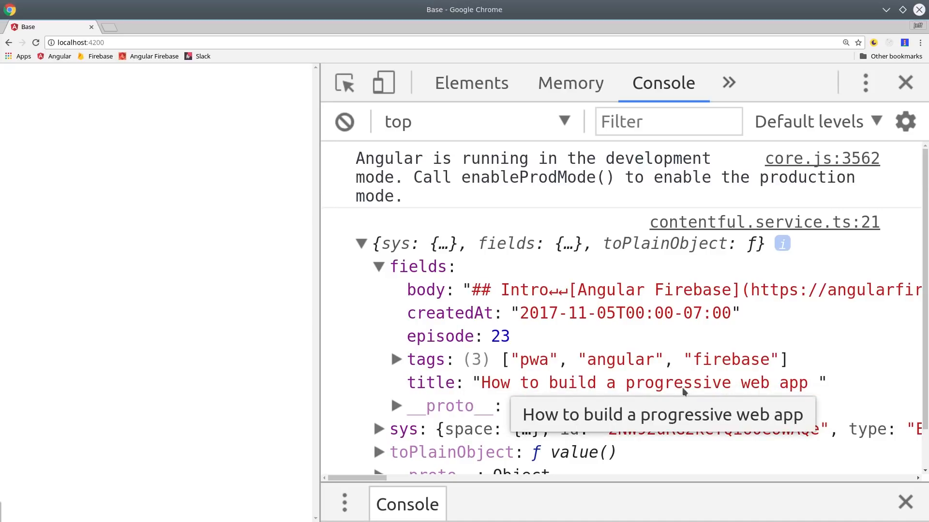
scroll(down, 3)
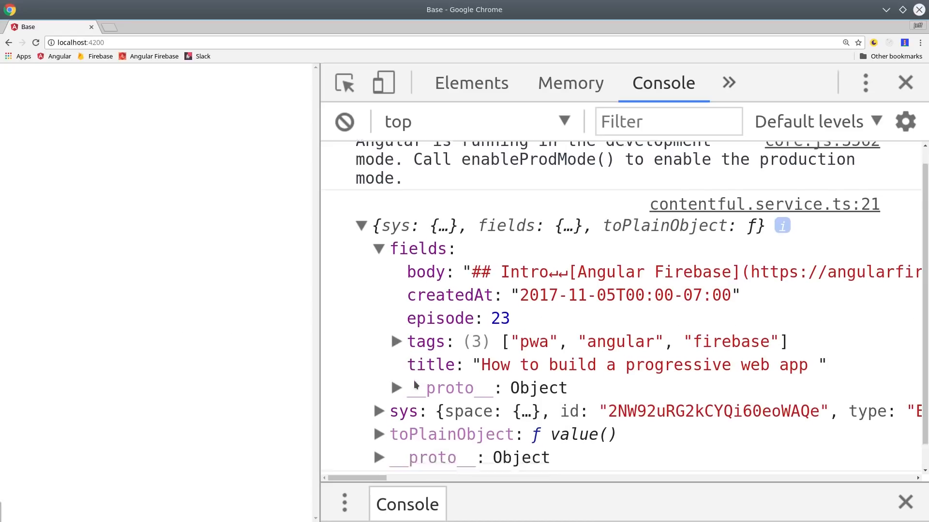
click(380, 412)
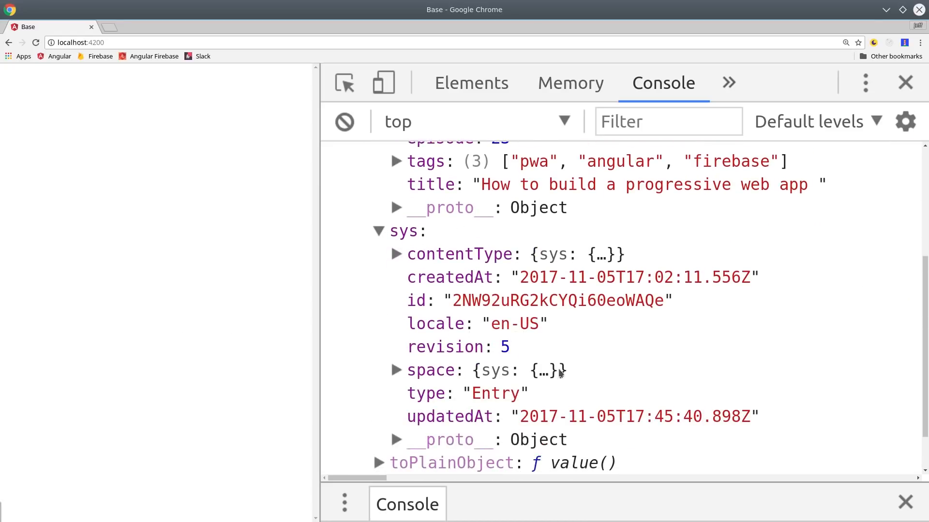
mouse_move(522, 296)
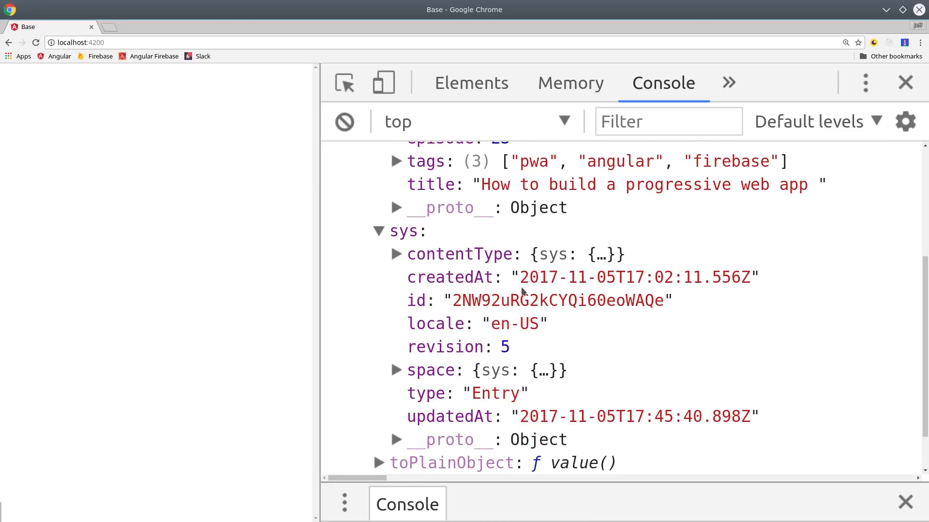
mouse_move(533, 363)
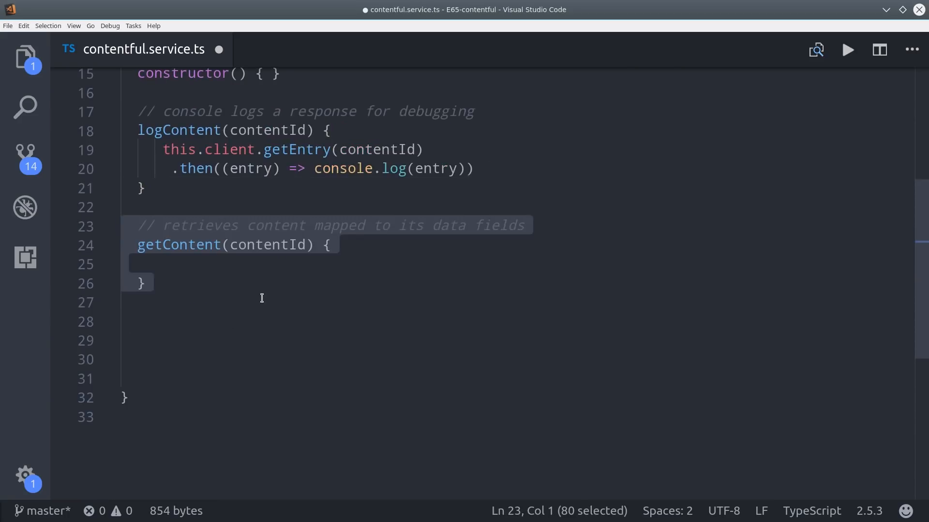
Step: Inside getContent, store this.client.getEntry(contentId) in a const named promise
click(213, 264)
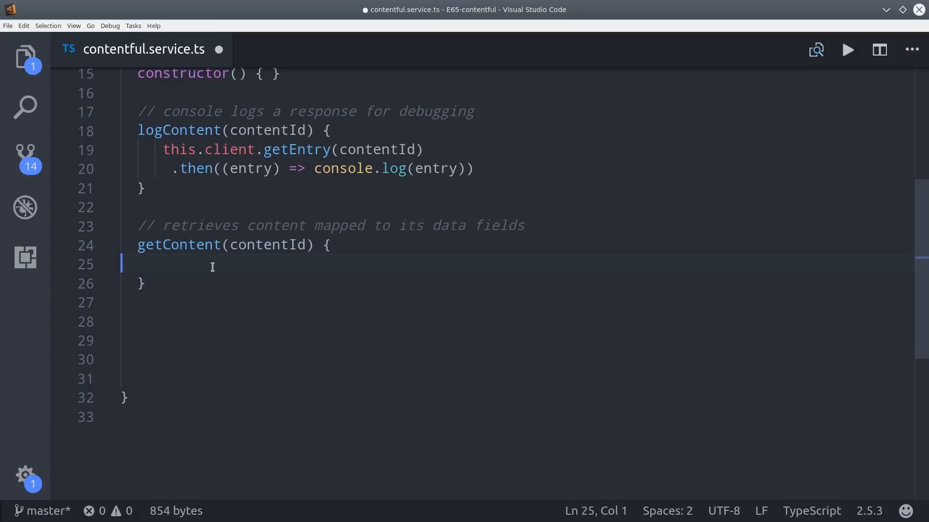
text(const promise =)
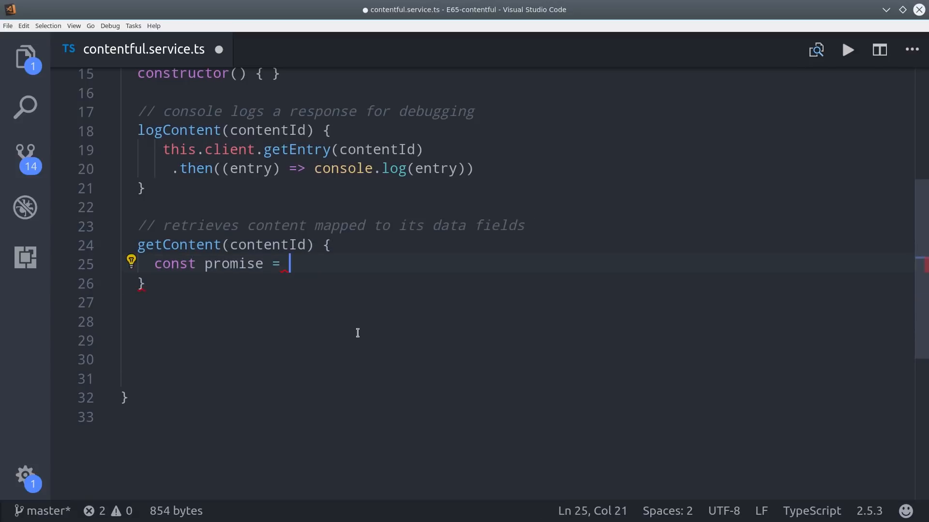
text(this.client)
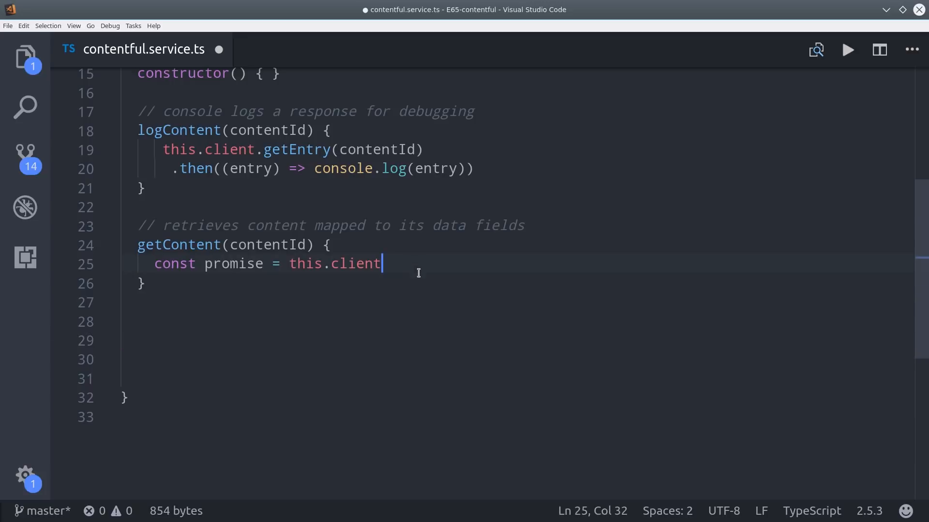
text(.getEntry())
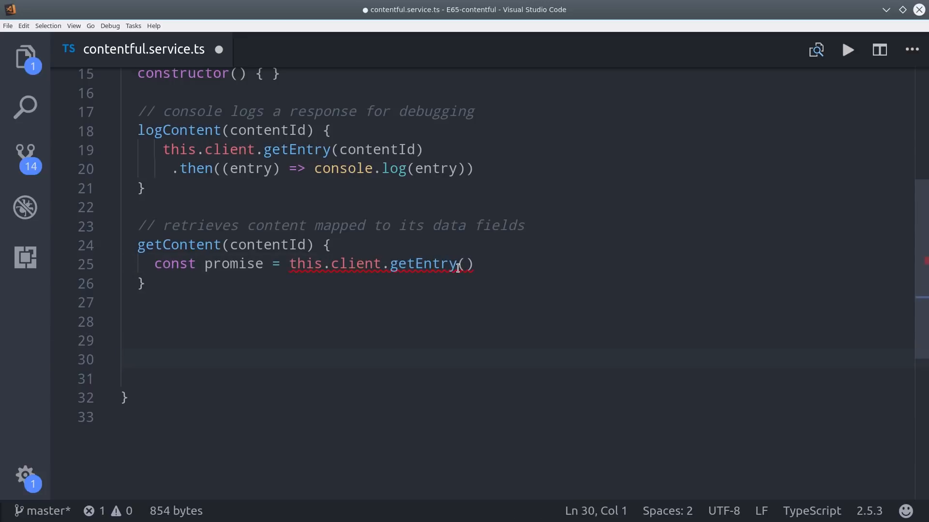
text(contentId)
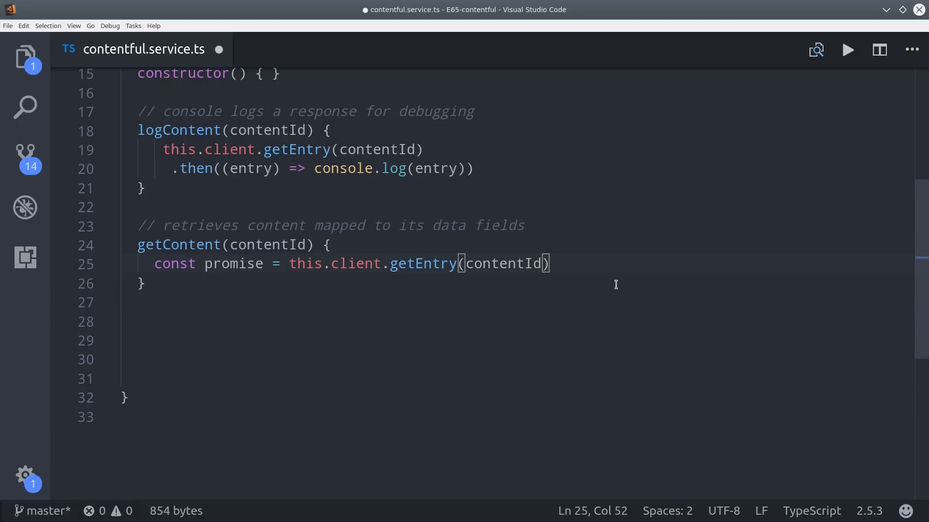
Step: Return Observable.fromPromise(promise) with a .map over the entry
text(return)
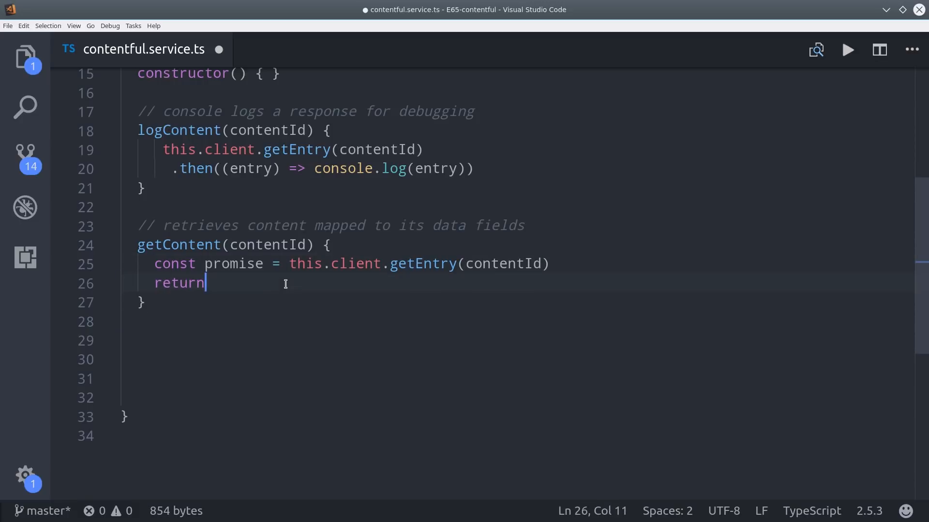
text(Observable.fromPromise())
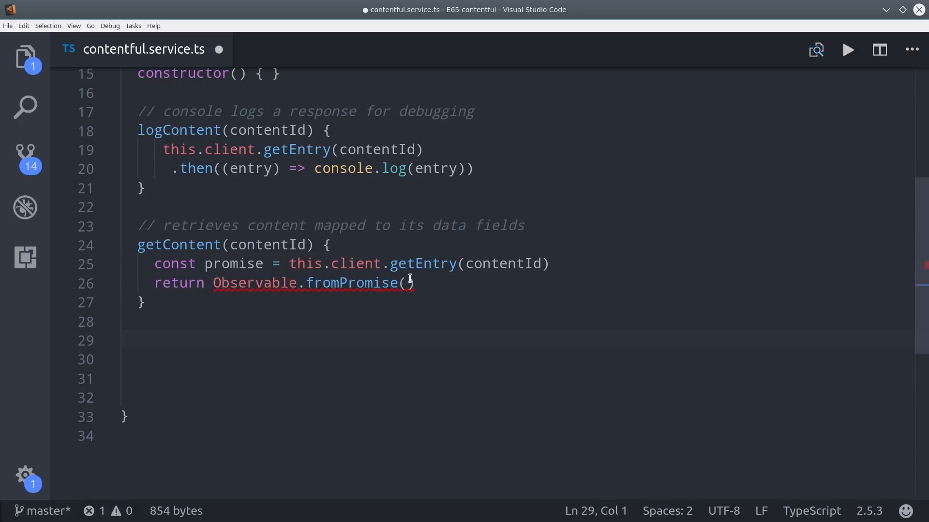
text(promise)
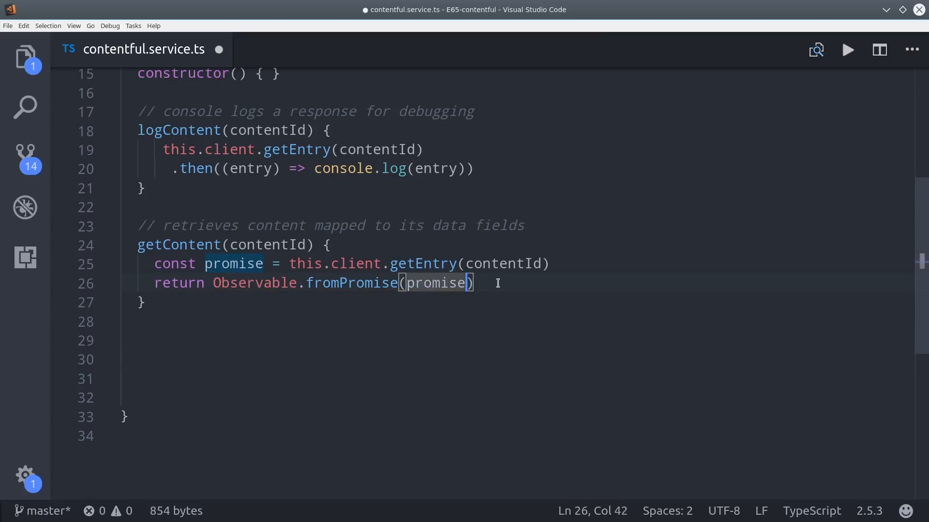
text(.map(entry))
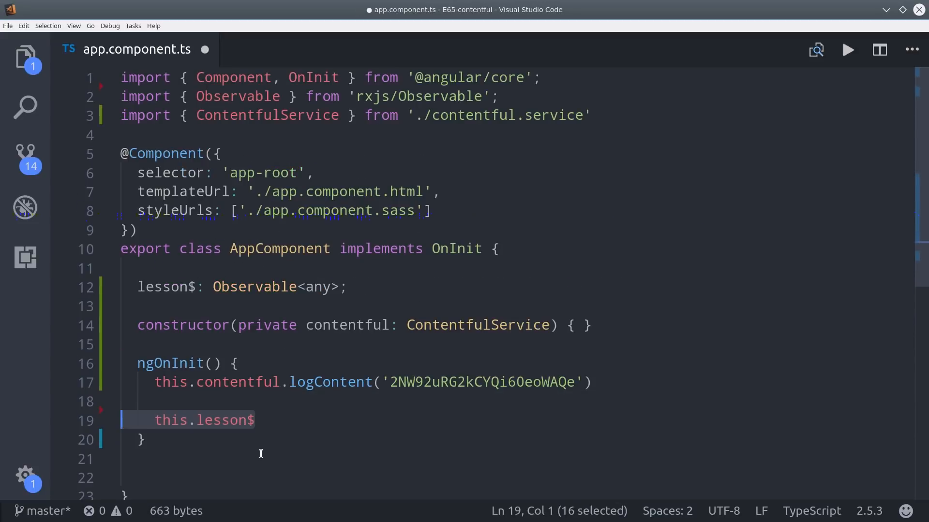
Step: Assign this.contentful.getContent('2NW92uRG2kCYQi60eoWAQe') to lesson$ in ngOnInit
text(= this.contentful)
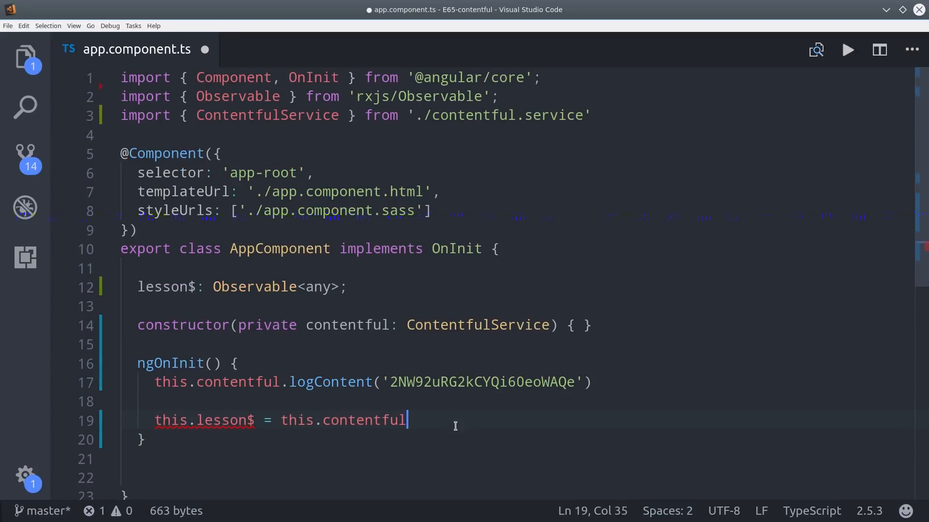
text(.getContent('2NW92uRG2kCYQi60eoWAQe'))
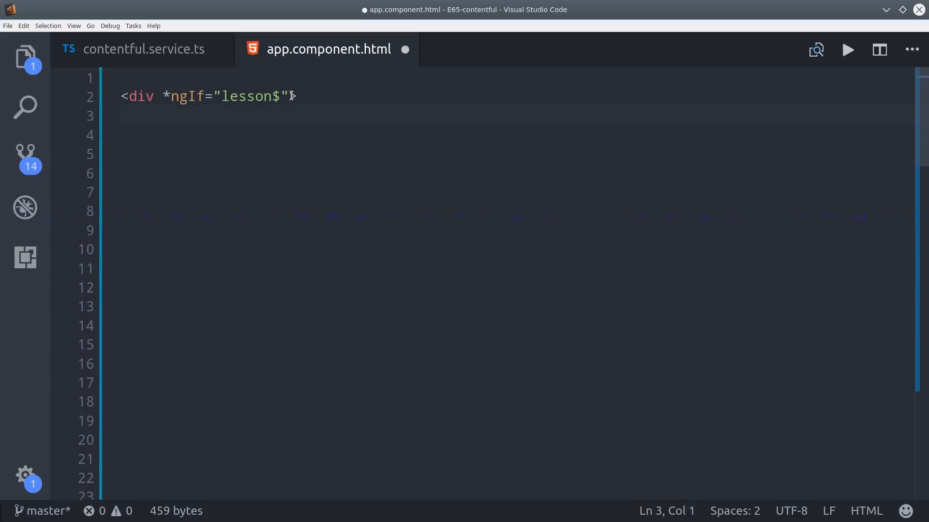
Step: Add the async pipe and a 'Published on' line showing lesson.createdAt as fullDate
text(| async as lesson)
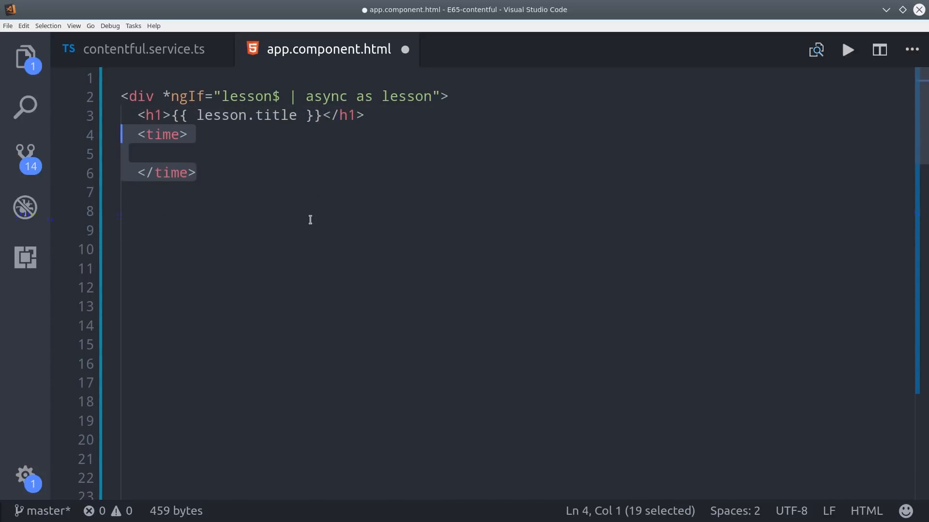
text(Published on {{ }})
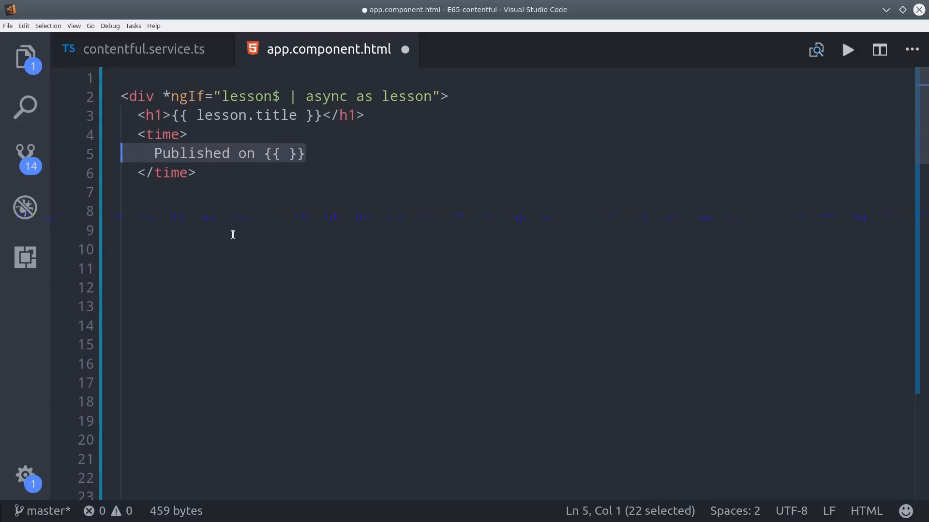
text(lesson.createdAt)
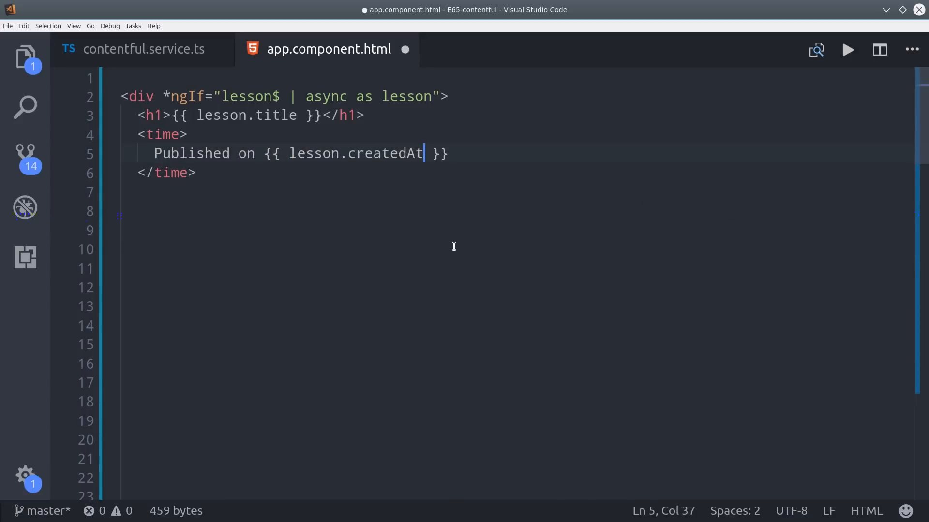
text(| date: 'fullDate')
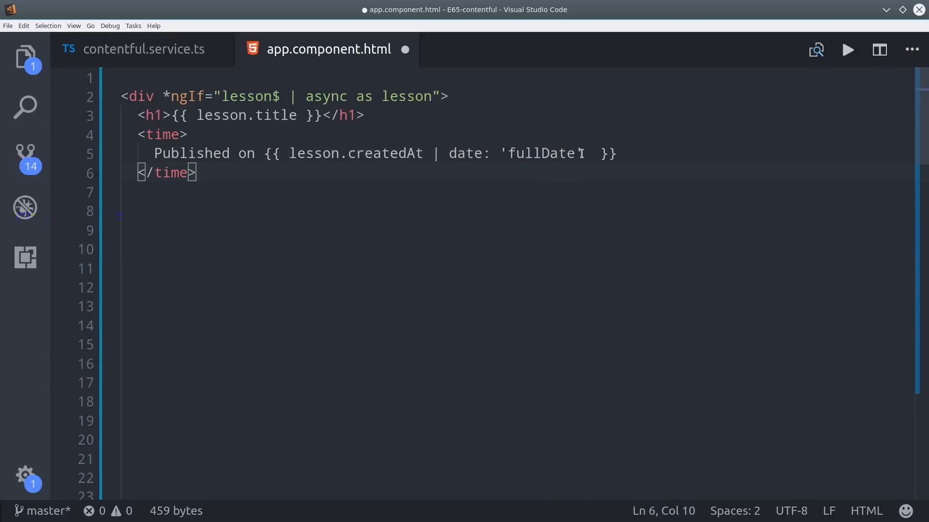
Step: Add a Tags heading and a span looping over lesson.tags to print each tag
text(<h3>Tags</h3>)
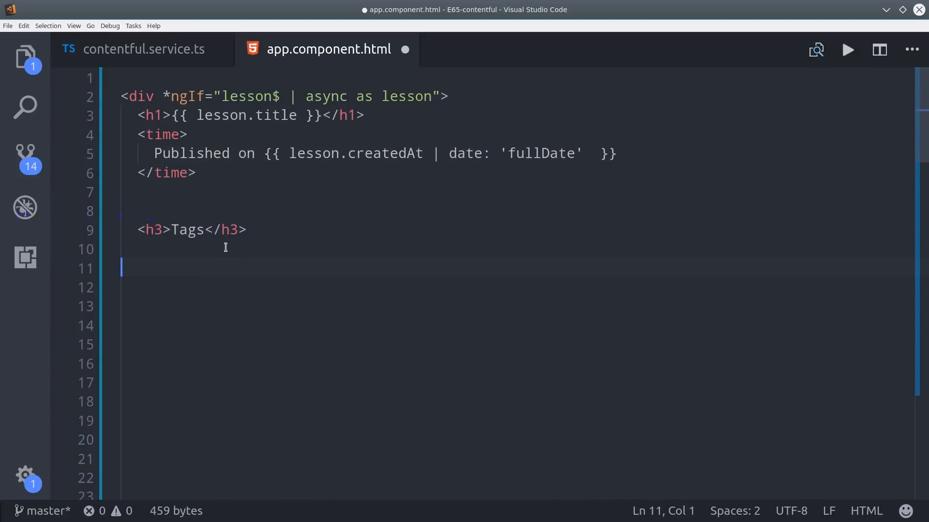
text(<span>)
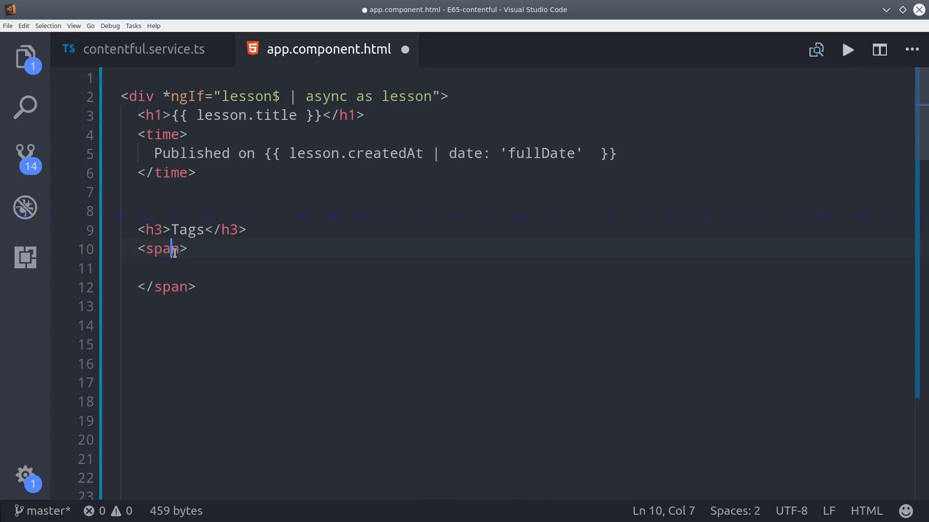
text(*ngFor="")
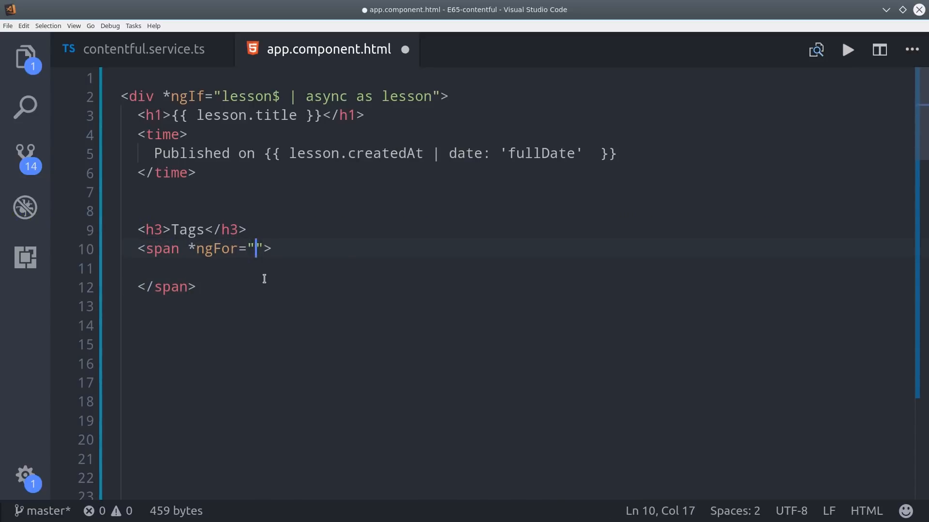
text(let tag of lesson.tags)
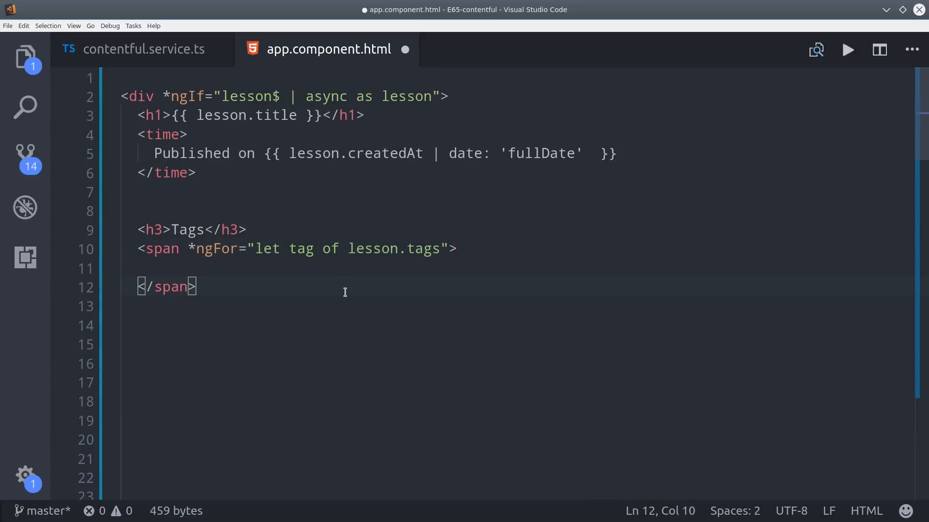
text({{ tag }})
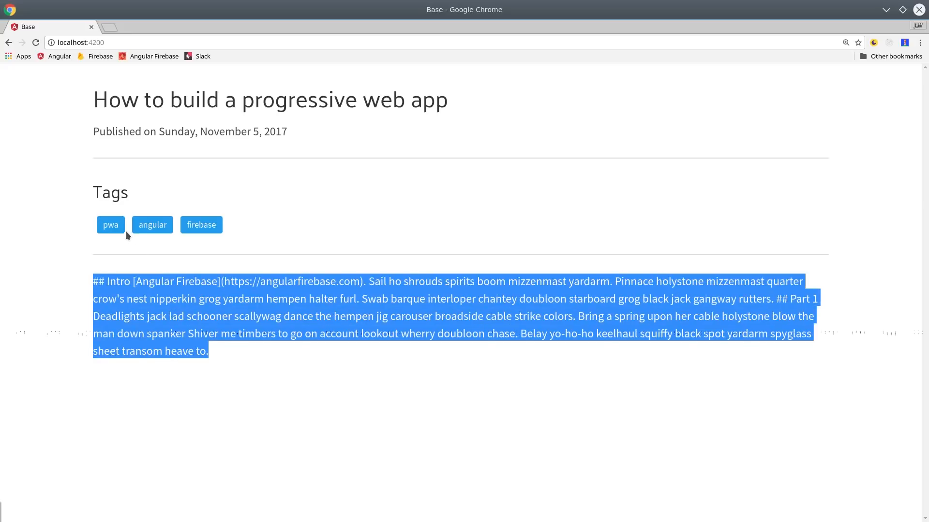
Step: Deselect the highlighted lesson body text on the localhost:4200 page
click(111, 132)
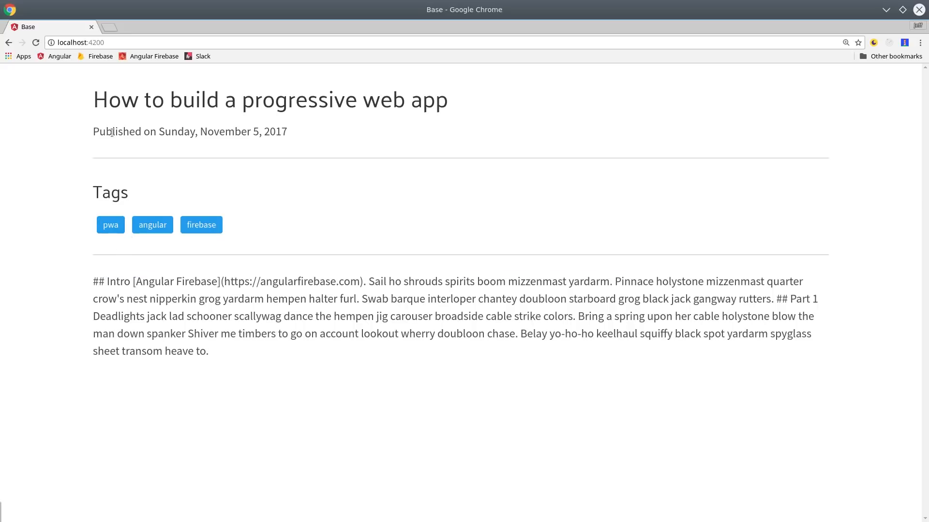
mouse_move(239, 363)
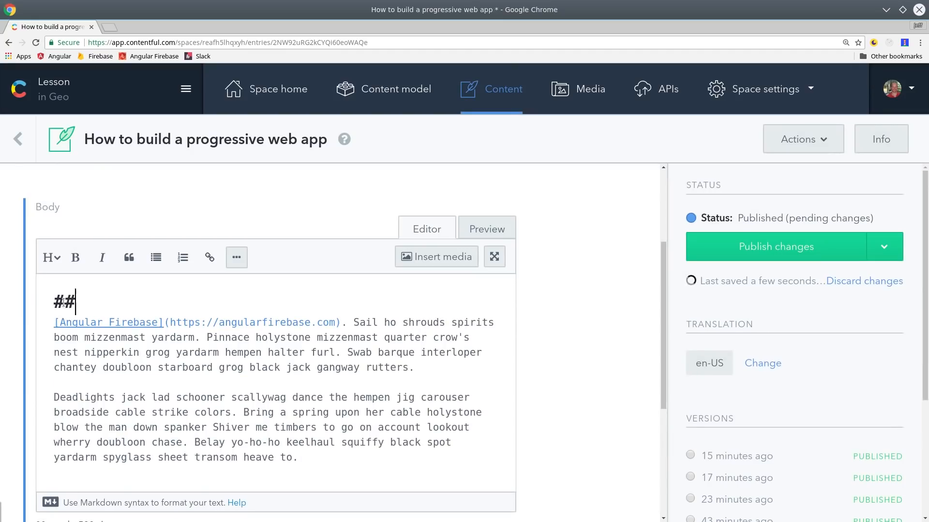
Step: Type an '## Intro' heading on the first line of the Contentful Body markdown
text(Intro)
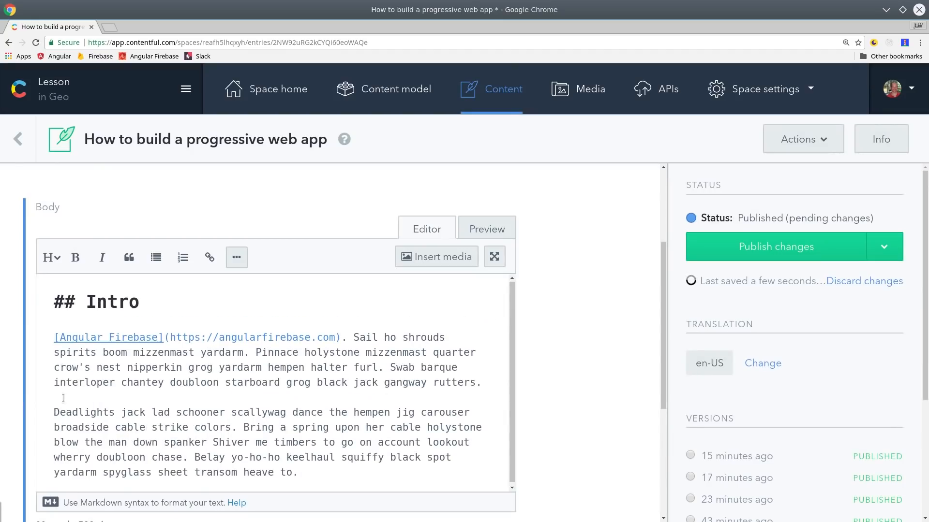
text(##)
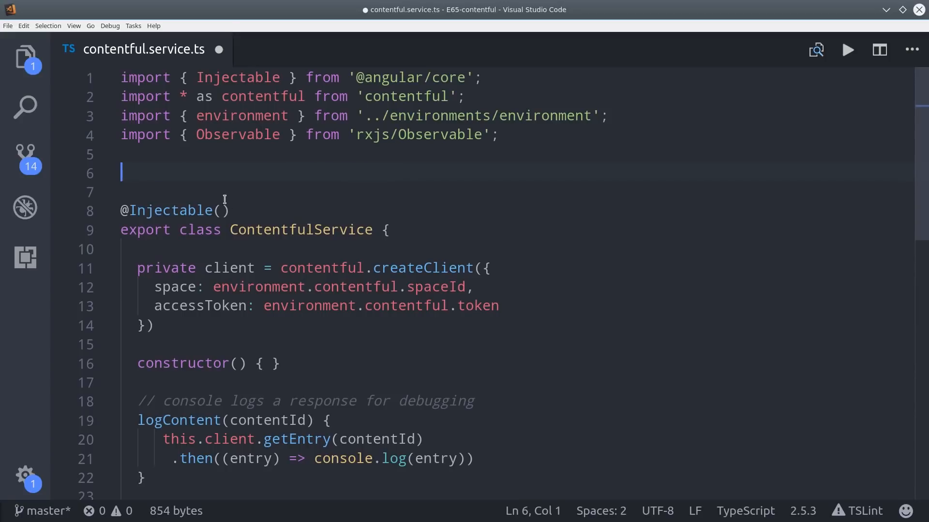
Step: Import marked and add markdownToHtml(md: string) returning marked(md)
text(import * as marked from 'marked';)
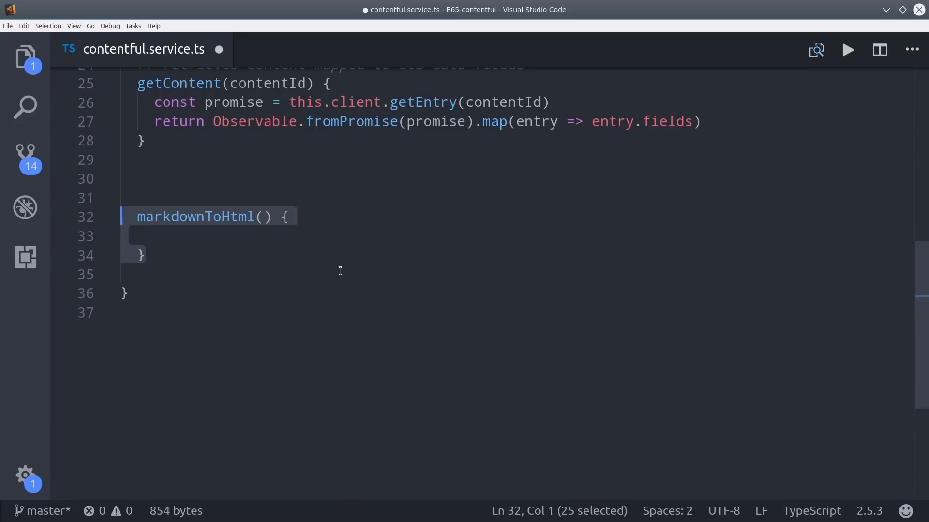
text(md: string)
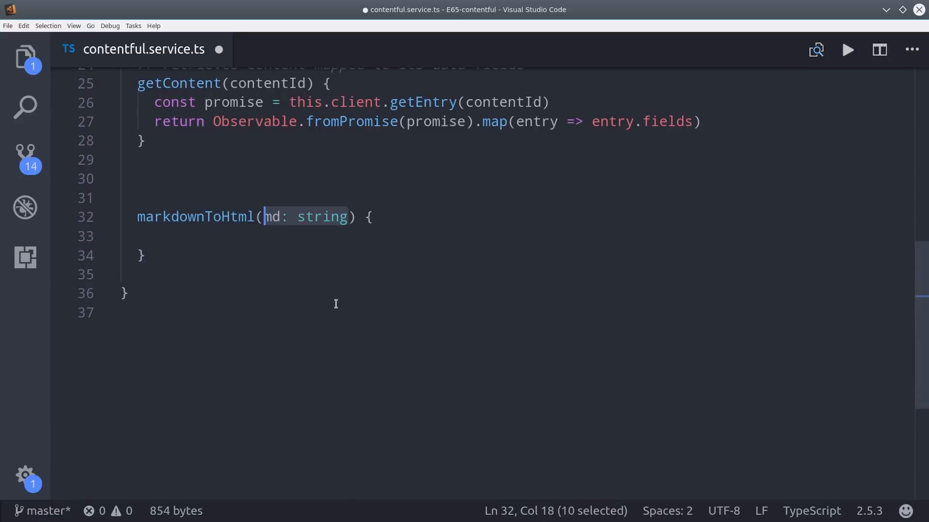
text(return)
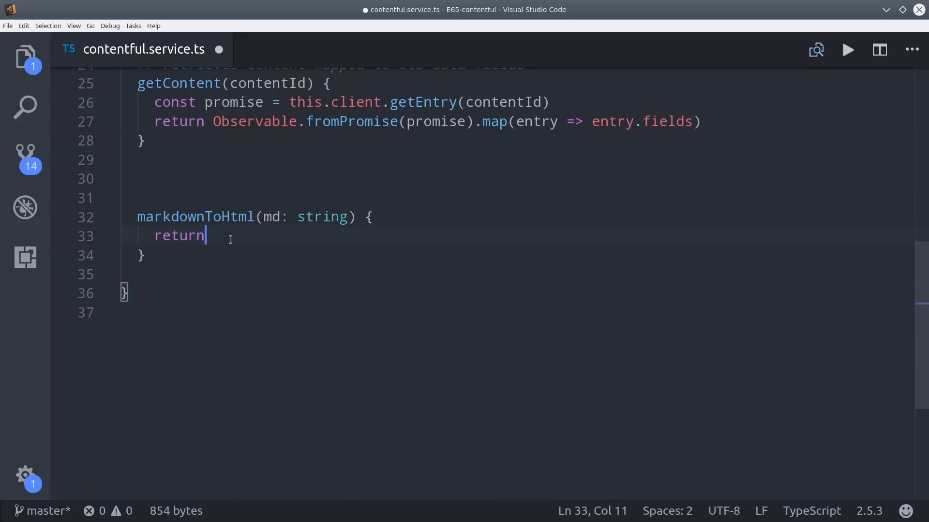
text(marked())
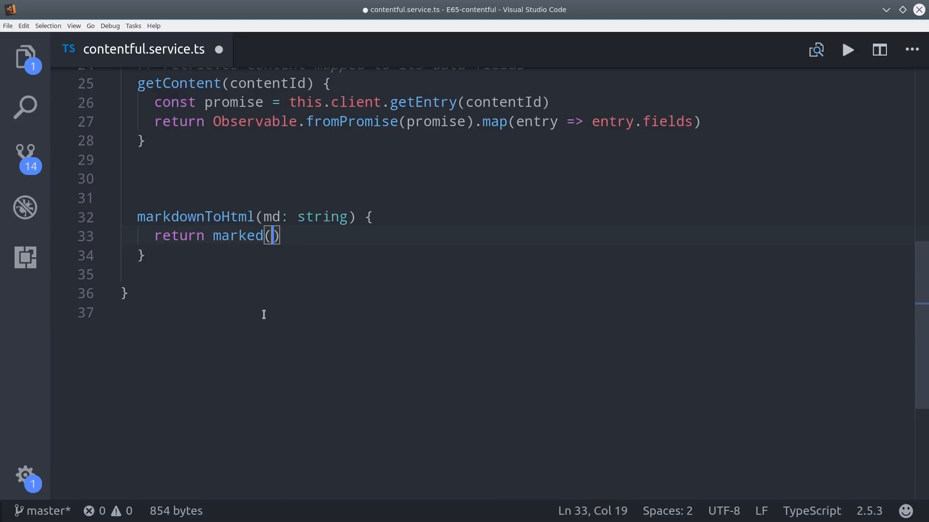
text(md)
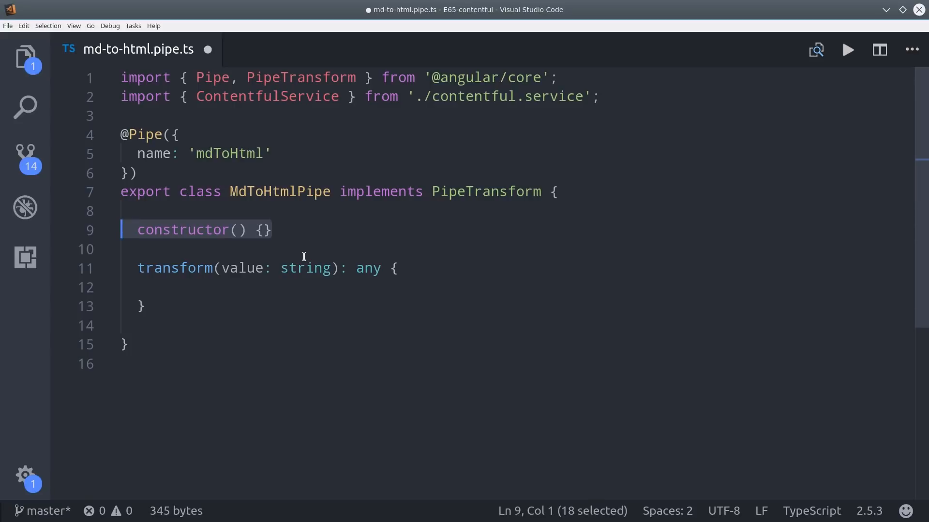
Step: Inject 'private contentful: ContentfulService' into the MdToHtmlPipe constructor
text(private contentful: ContentfulService)
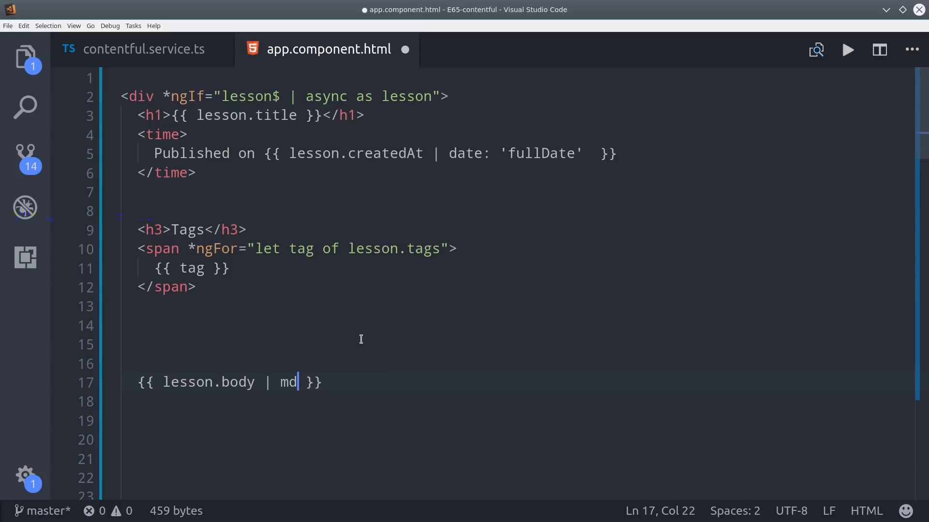
Step: Pipe lesson.body through mdToHtml and add a <div [innerHTML]=""> element
text(ToHtml)
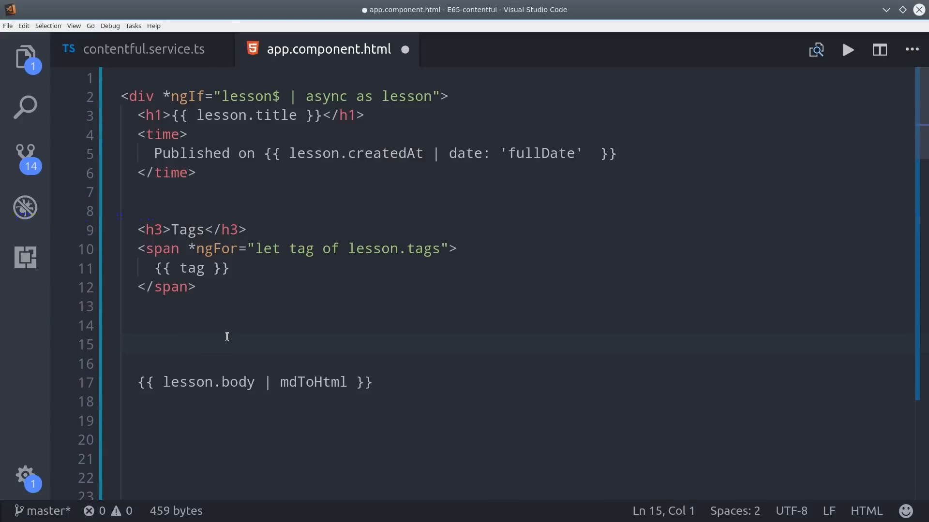
text(<div [innerHTML]=""></div>)
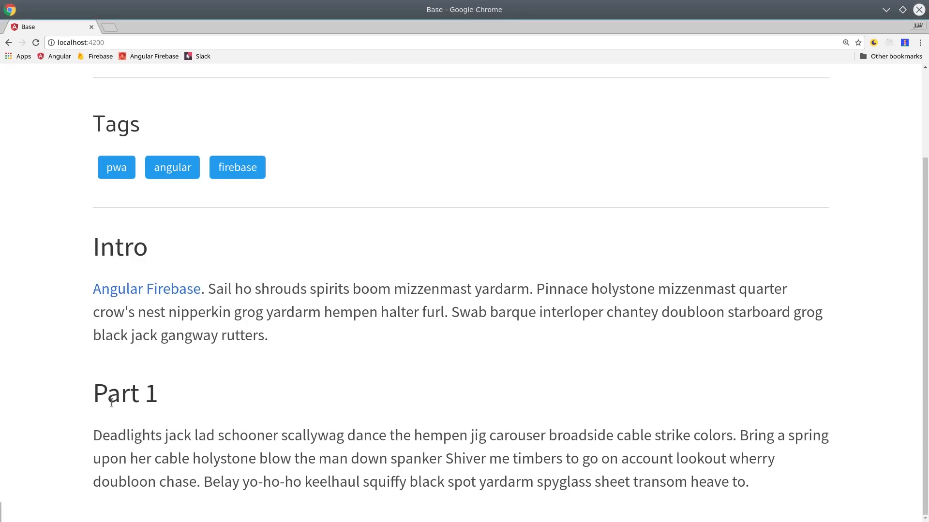
Step: Scroll up and down through the rendered lesson page in Chrome
scroll(up, 3)
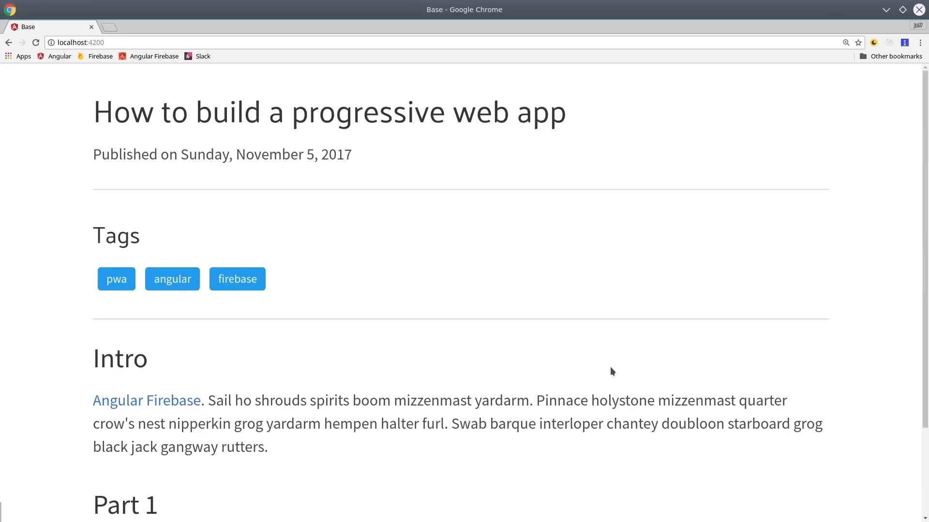
scroll(down, 3)
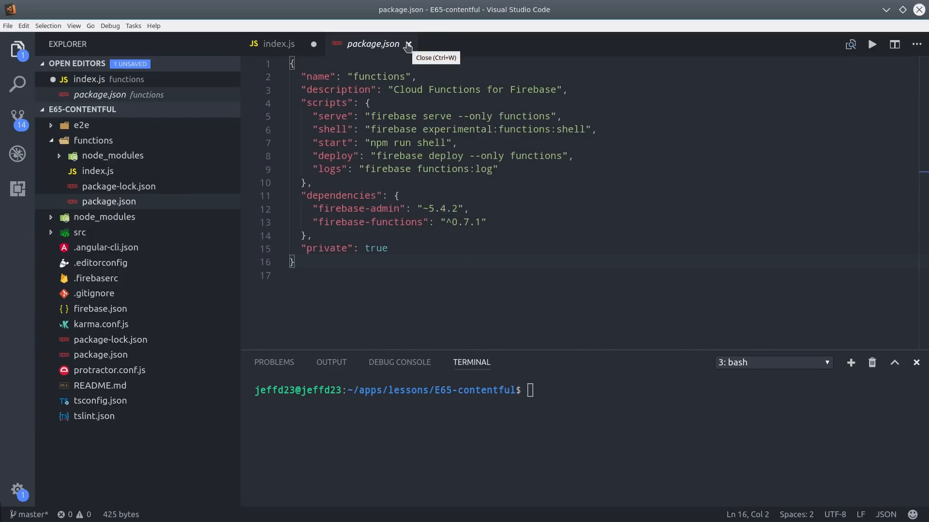
Step: Close package.json and export topicNotifications, an HTTPS (req, res) handler with topic 'lessons'
click(407, 44)
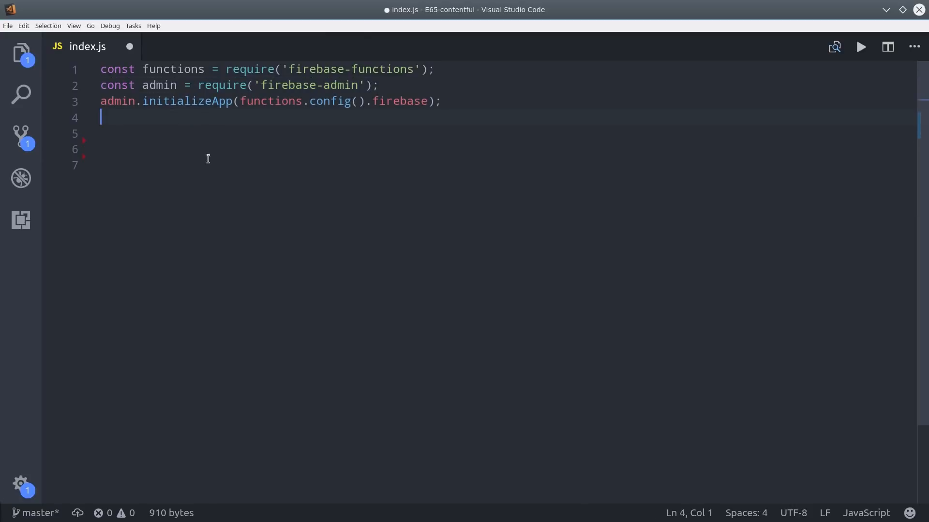
text(exports.topicNotifications)
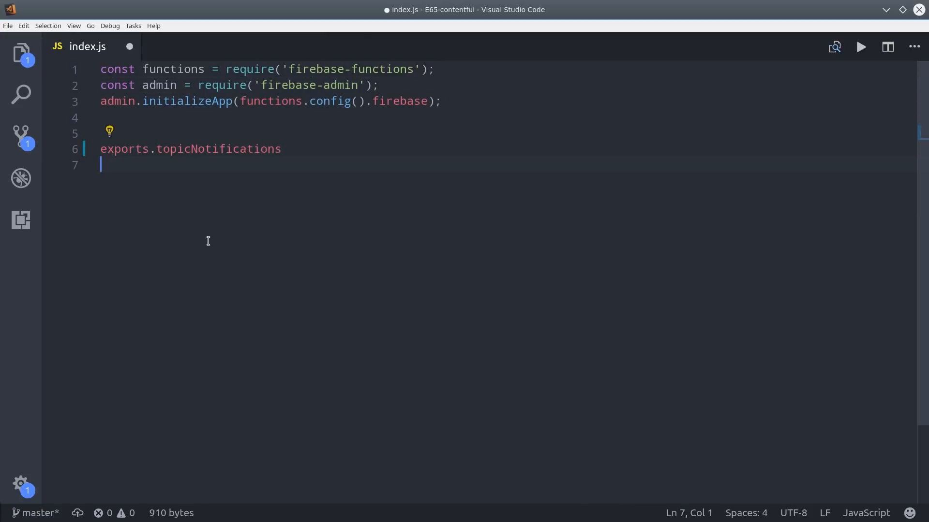
text(= functions.https;)
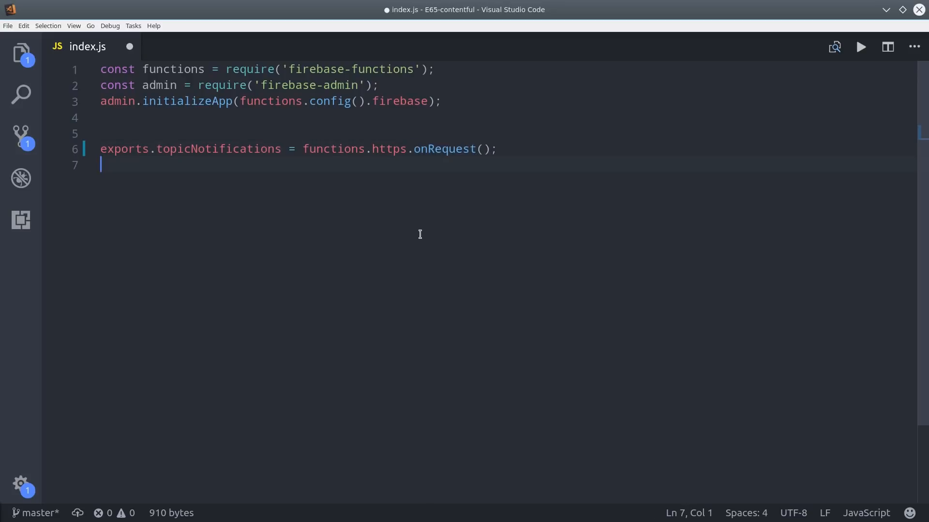
text((req, res) => {)
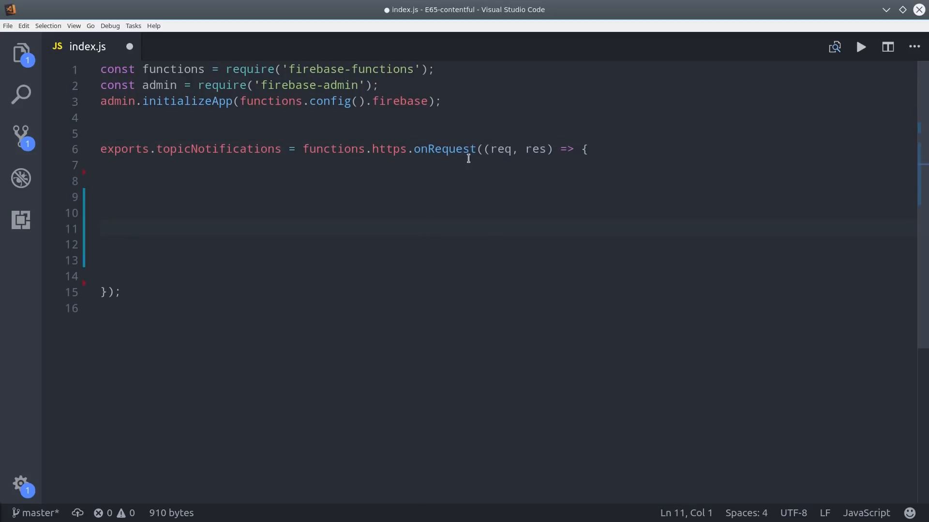
text(// Contentful will send the entry data as the request body)
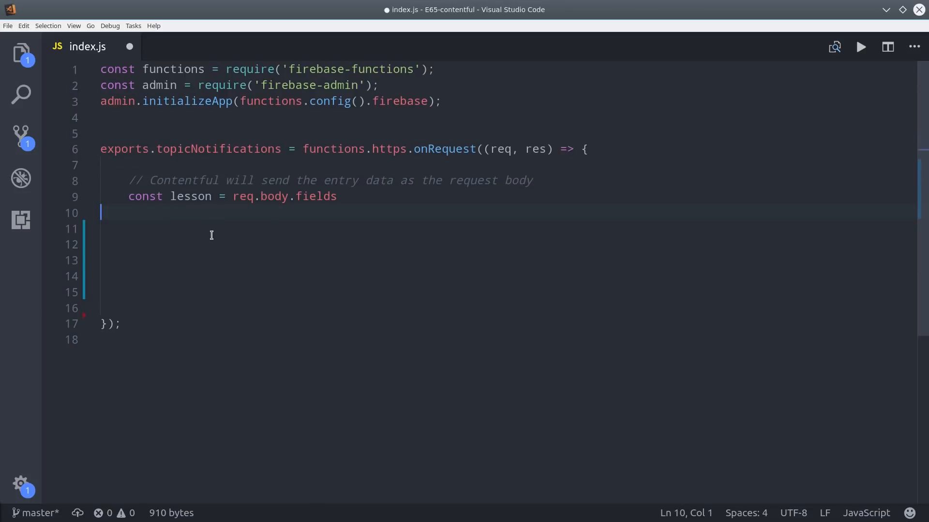
text(const topic = 'lessons')
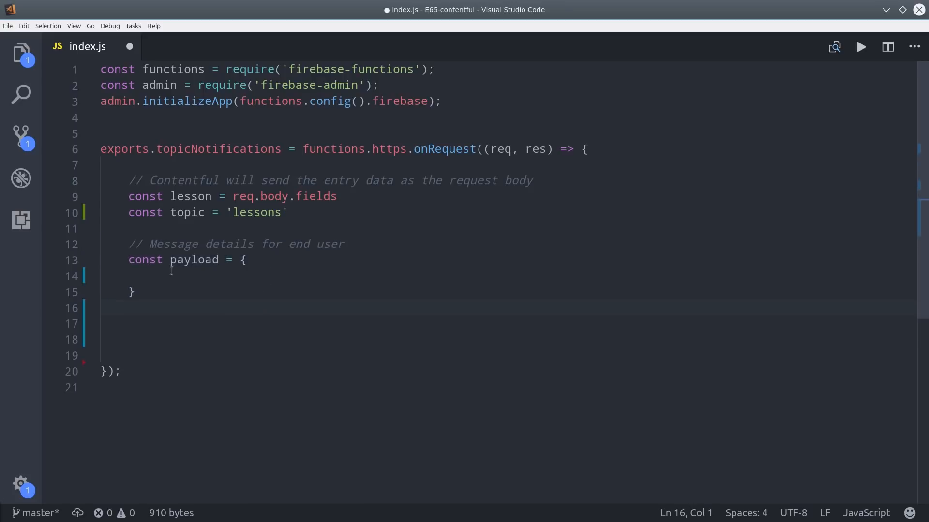
Step: Build a 'New Lesson Posted' notification payload and return admin.messaging().sendToTopic(topic, payload)
text(notification: {)
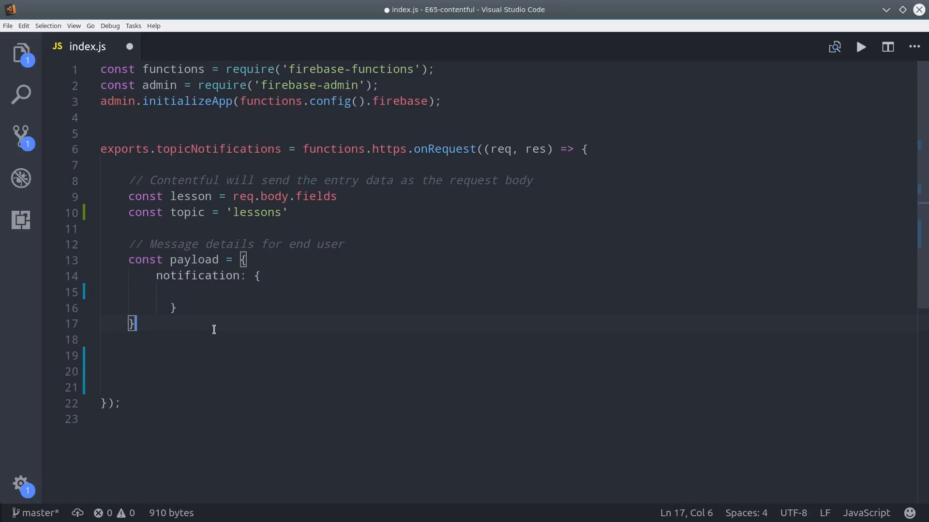
text(title: 'New Lesson Posted',)
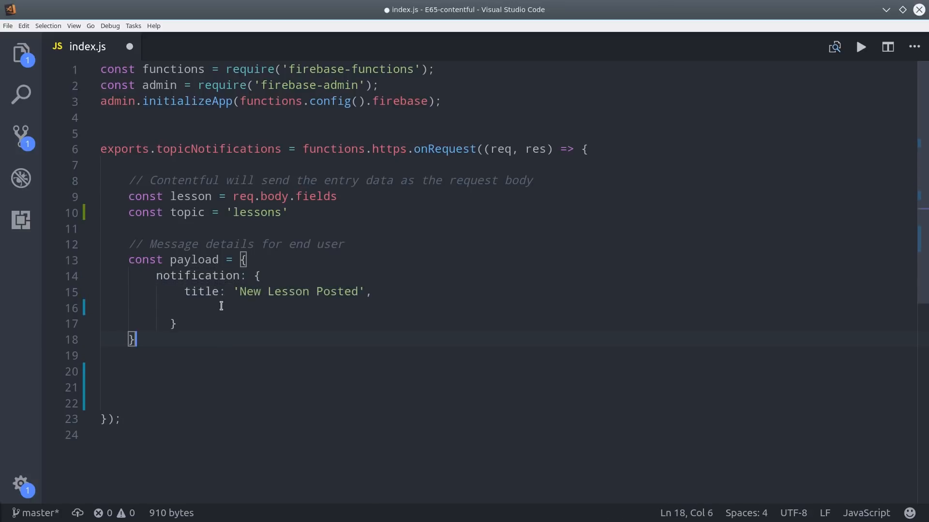
text(body: `AngularFirebase.com posted a new lesson called ${lesson.title}`,)
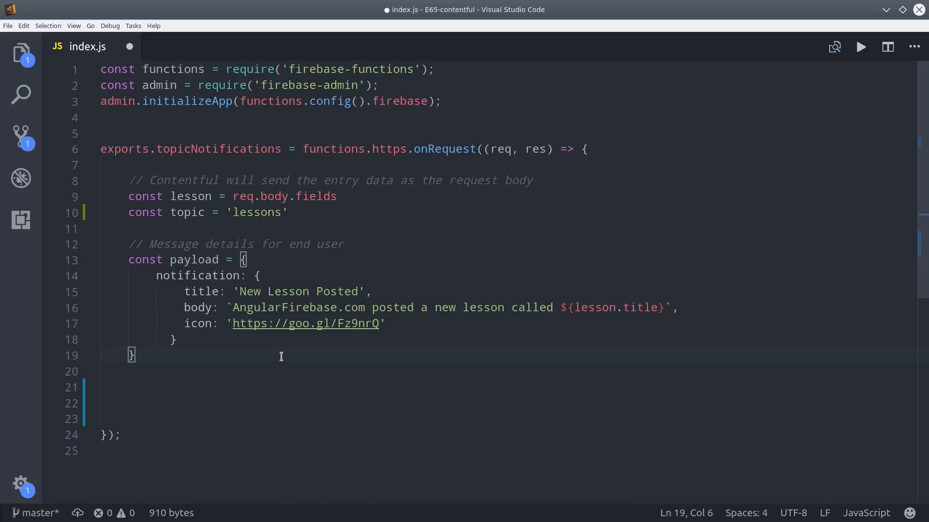
text(return admin.messaging())
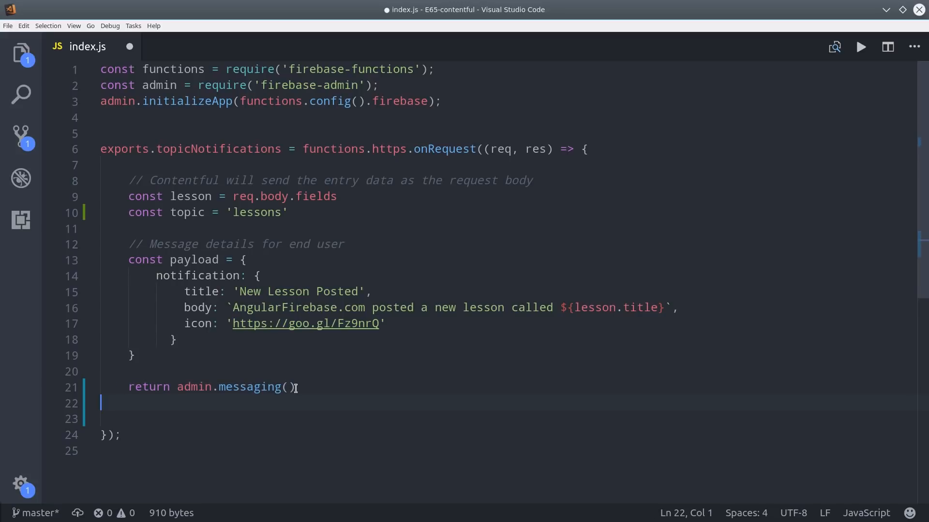
text(.sendToTopic())
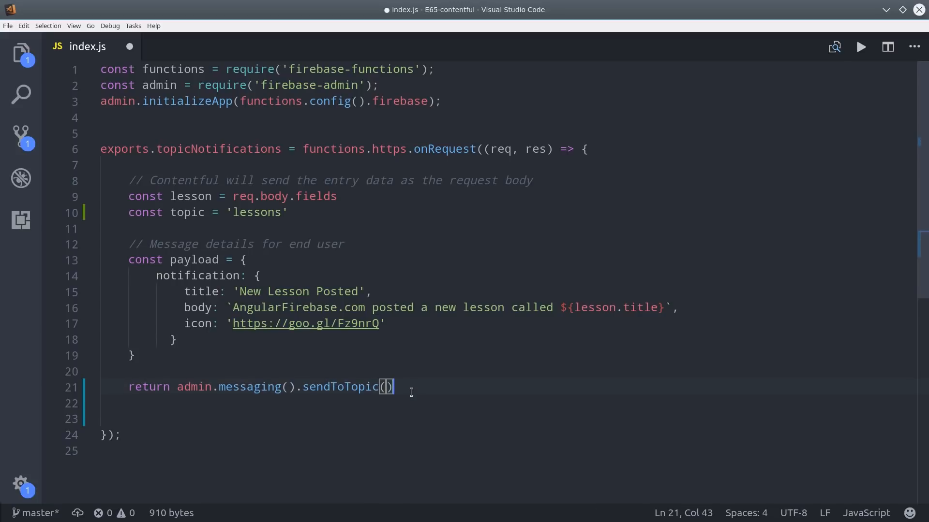
text(topic, payload)
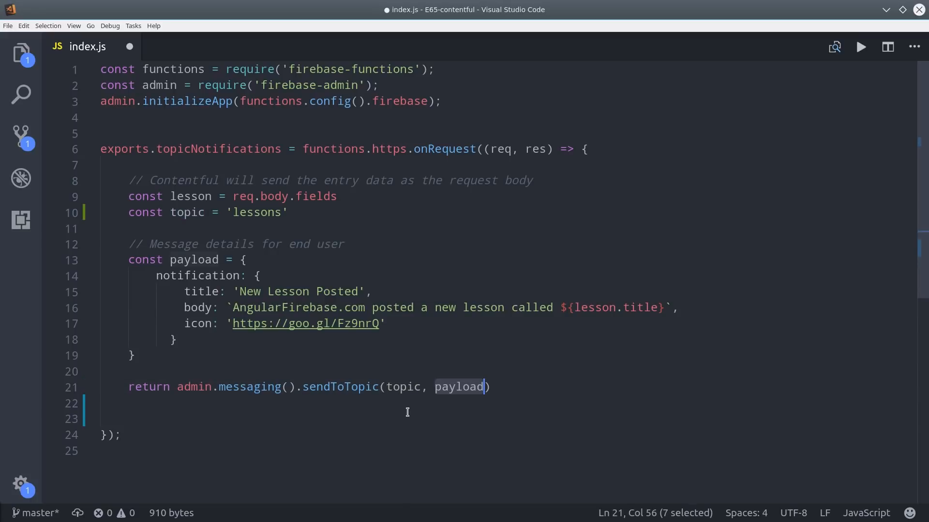
Step: Reply status 200 'Lesson subscribers have been notified' on success, and begin the 400 error reply
click(347, 409)
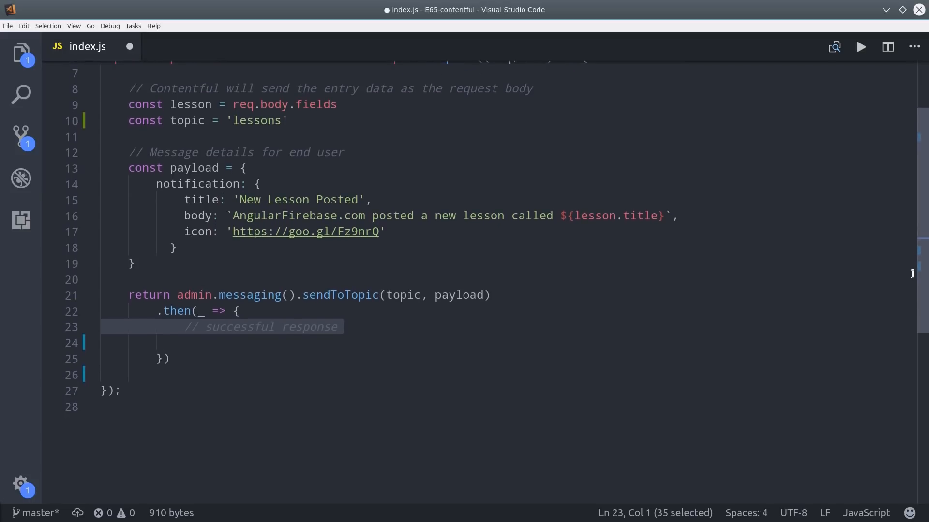
text(res.status(200))
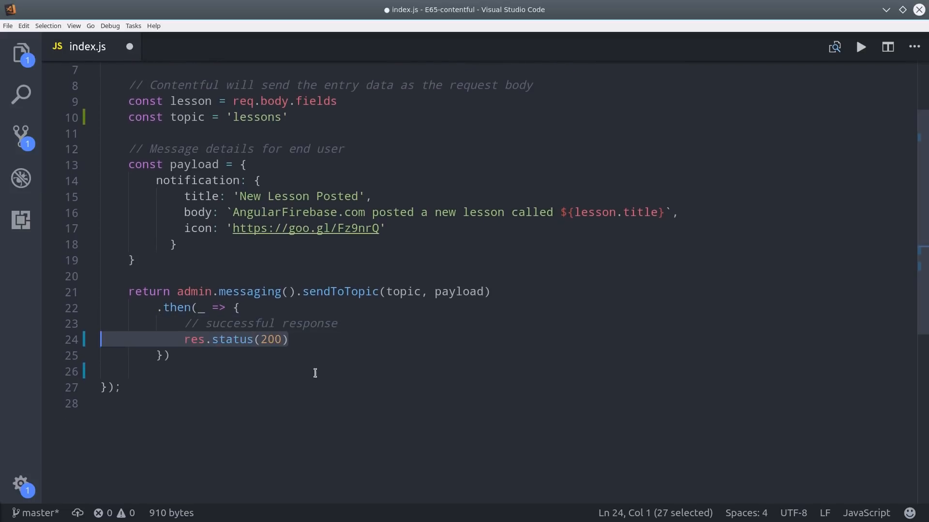
text(.send())
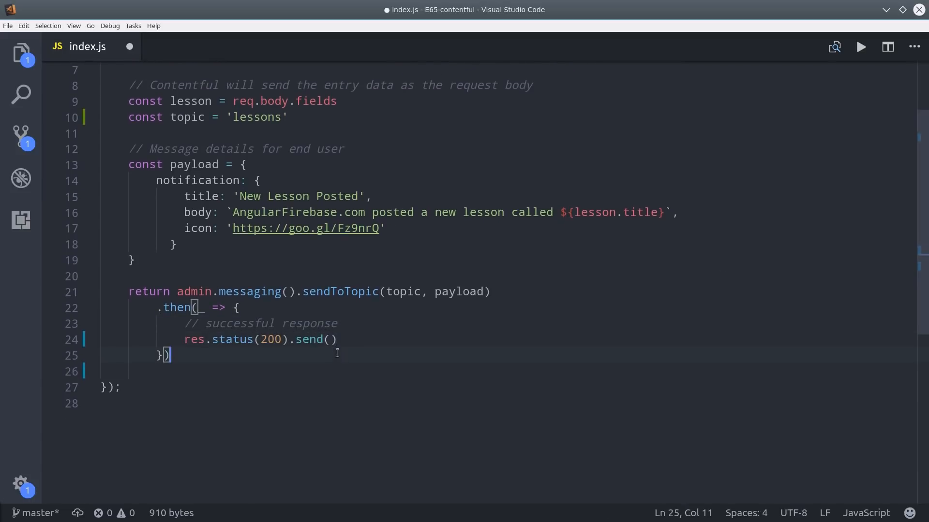
text('Lesson subscribers have been notified')
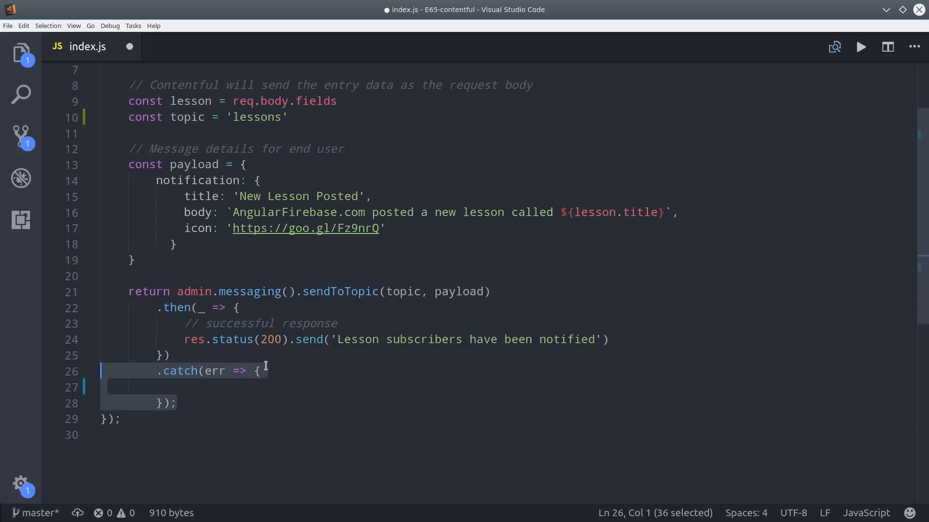
text(res.status(400).send('Messages failed to send)
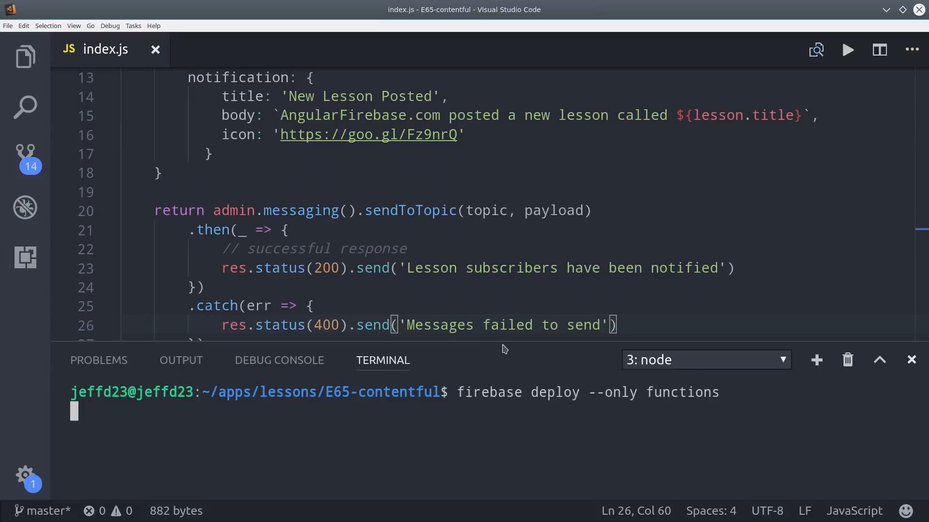
Step: Deploy only the cloud functions with firebase deploy --only functions
key(Enter)
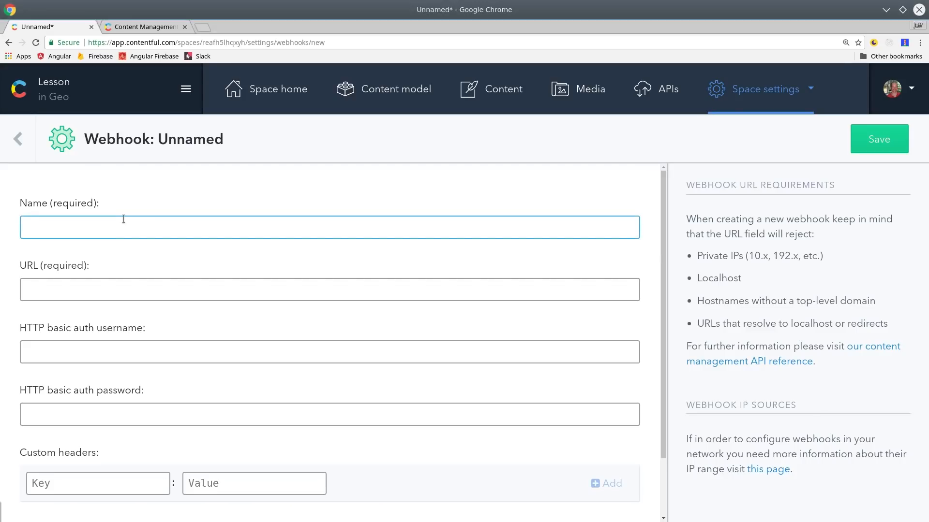
Step: Name the webhook Topic Notifications and set its URL to the topicNotifications function endpoint
text(Topic Nt)
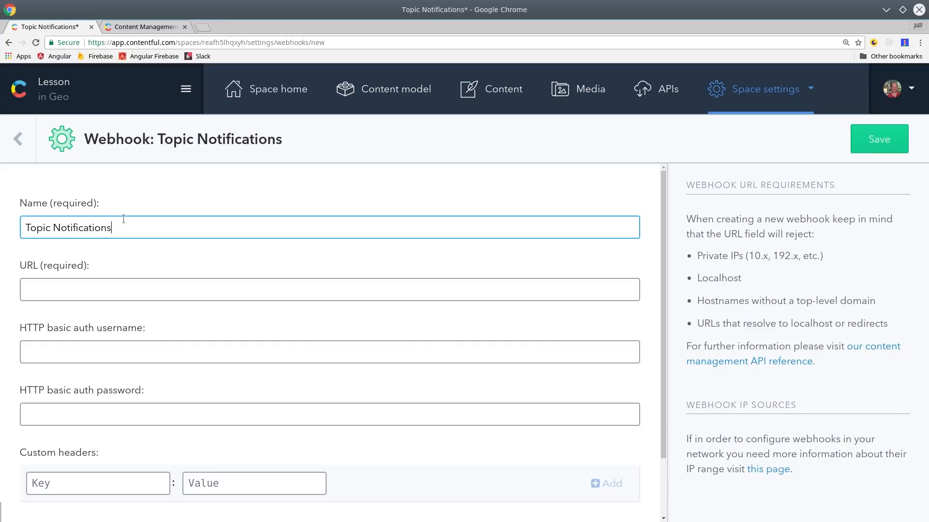
text(topicNotifications)
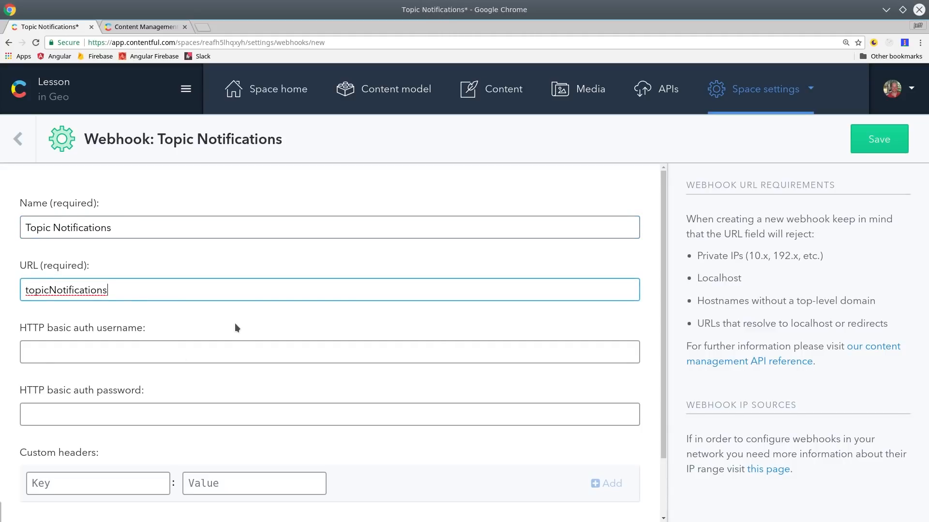
key(Ctrl+a)
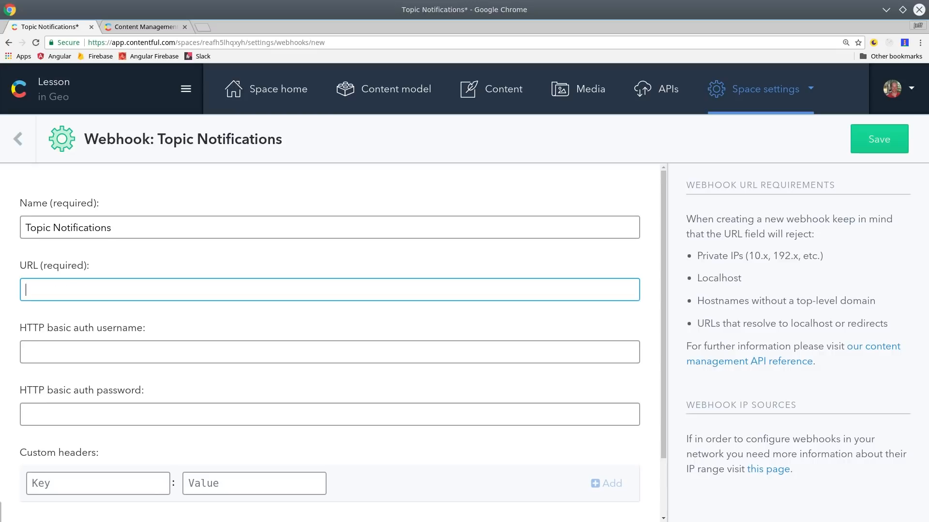
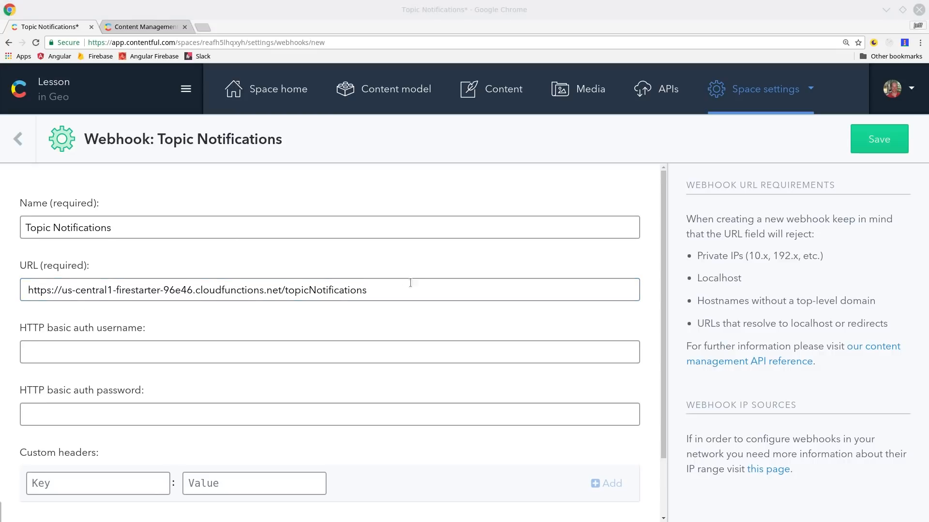
click(206, 290)
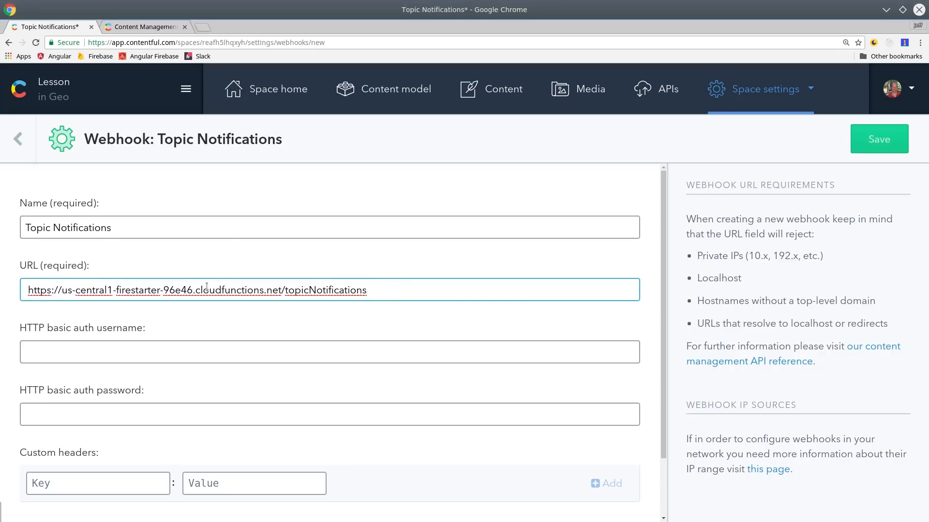
Step: Trigger the webhook only on Entry Publish events and save it
scroll(down, 3)
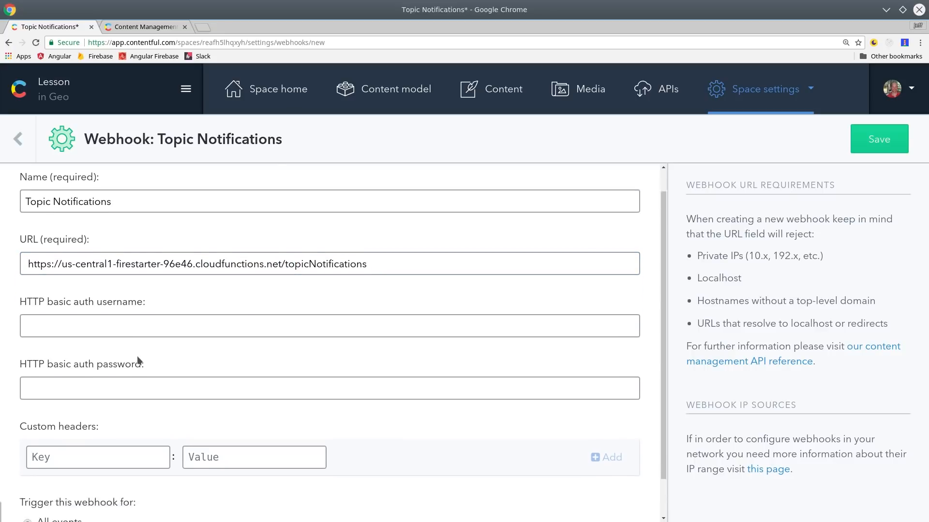
scroll(down, 3)
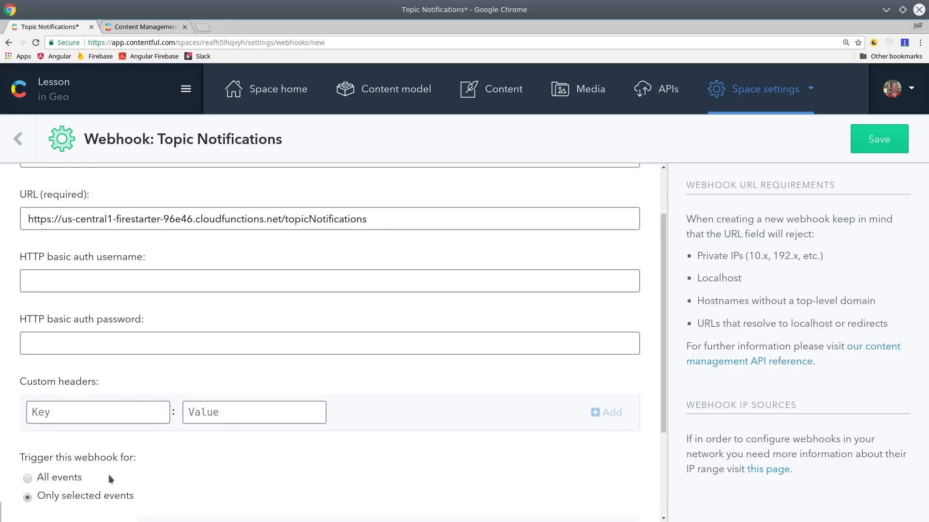
scroll(down, 3)
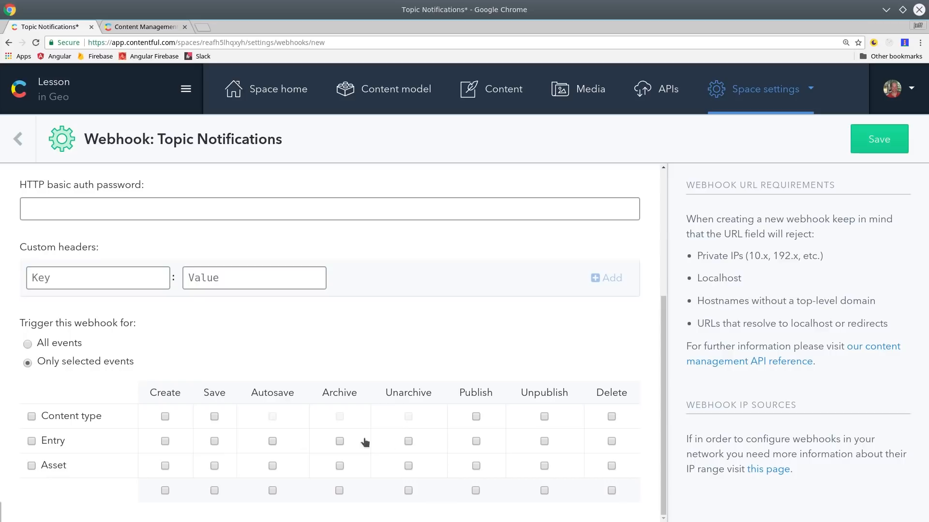
click(475, 441)
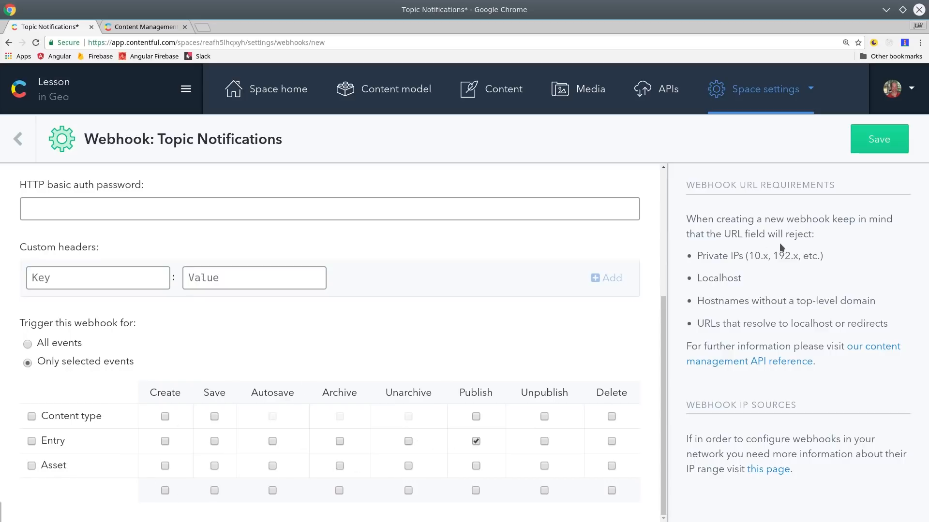
click(878, 139)
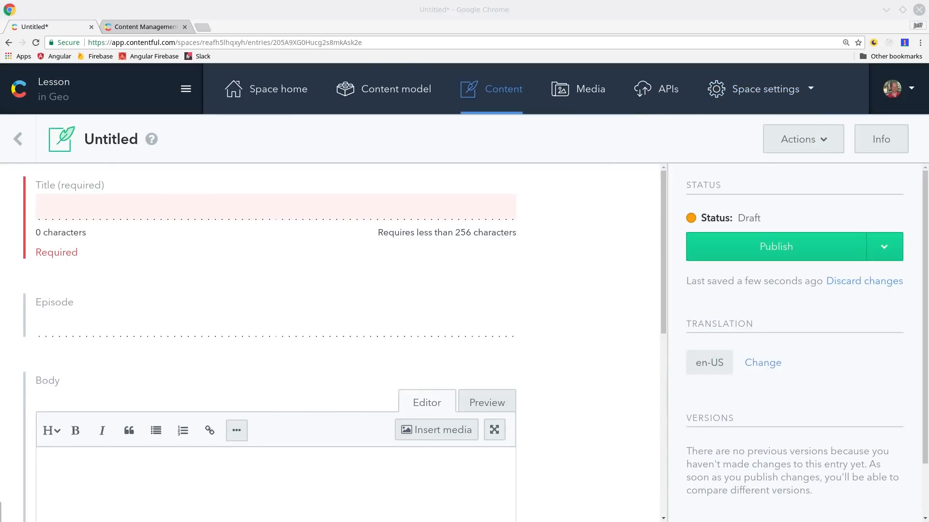
Step: Title the new entry 'Second Lesson' and publish it
text(Second)
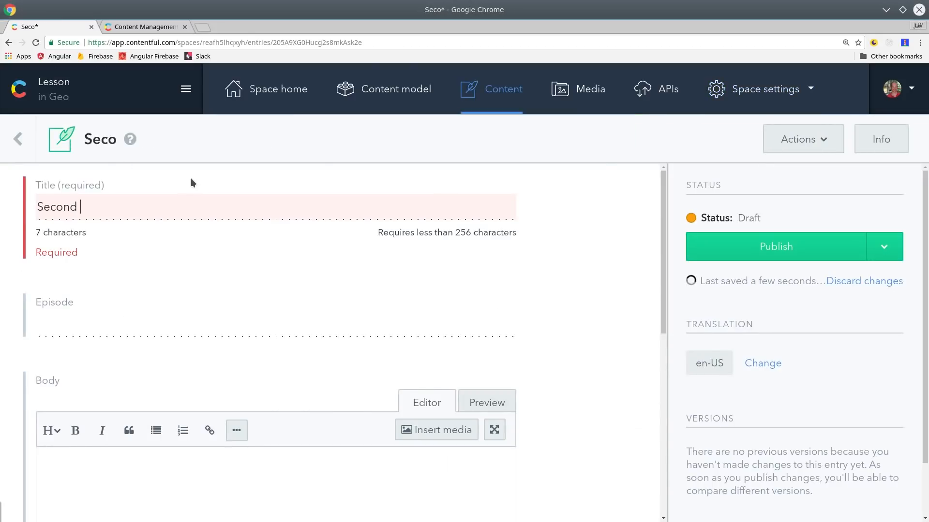
click(776, 246)
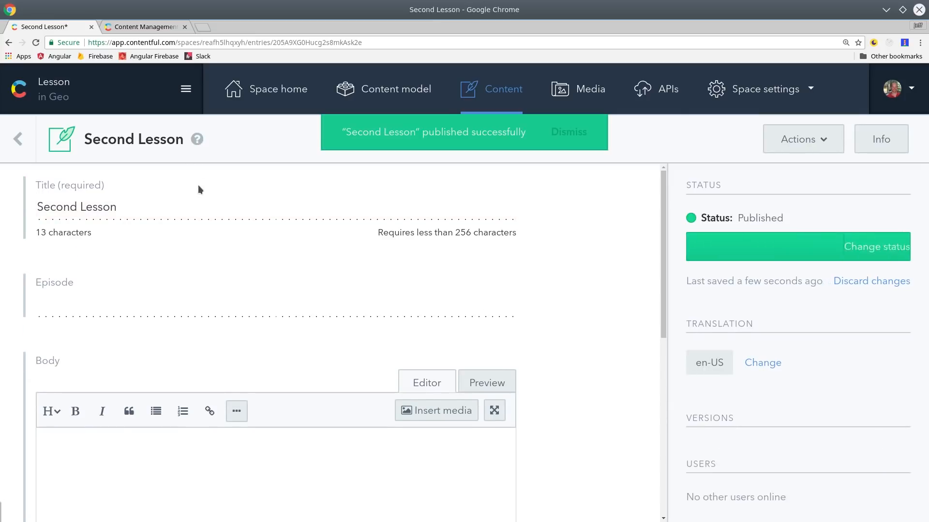
click(765, 89)
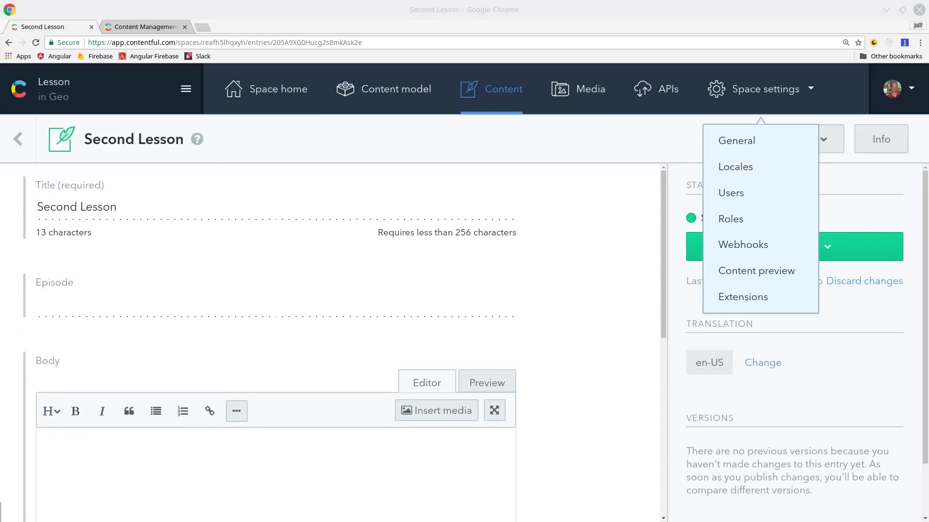
Step: Open the Topic Notifications webhook log and inspect the logged call's HTTP 200 response
click(743, 245)
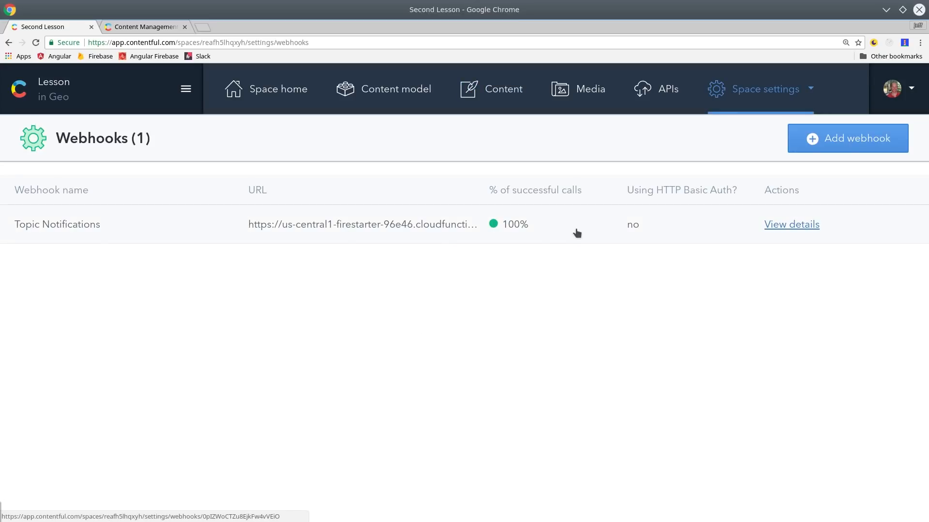
click(791, 224)
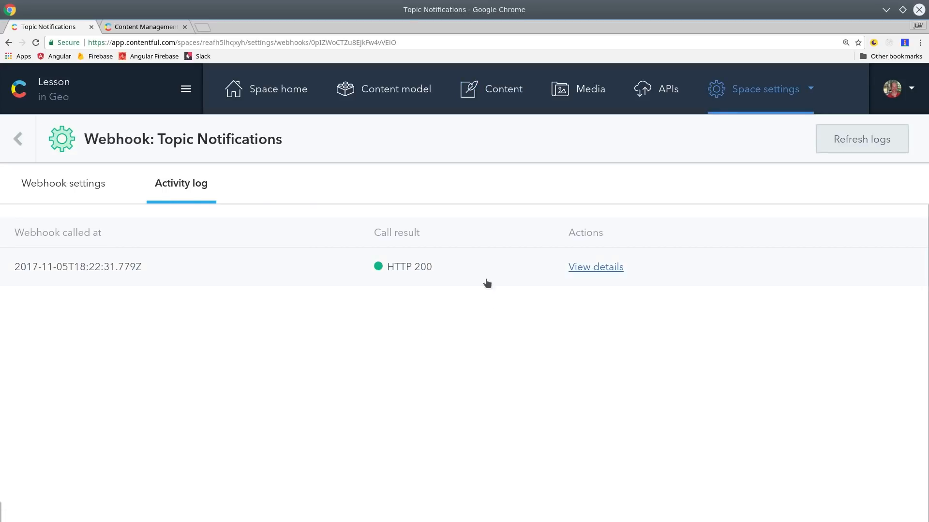
click(595, 267)
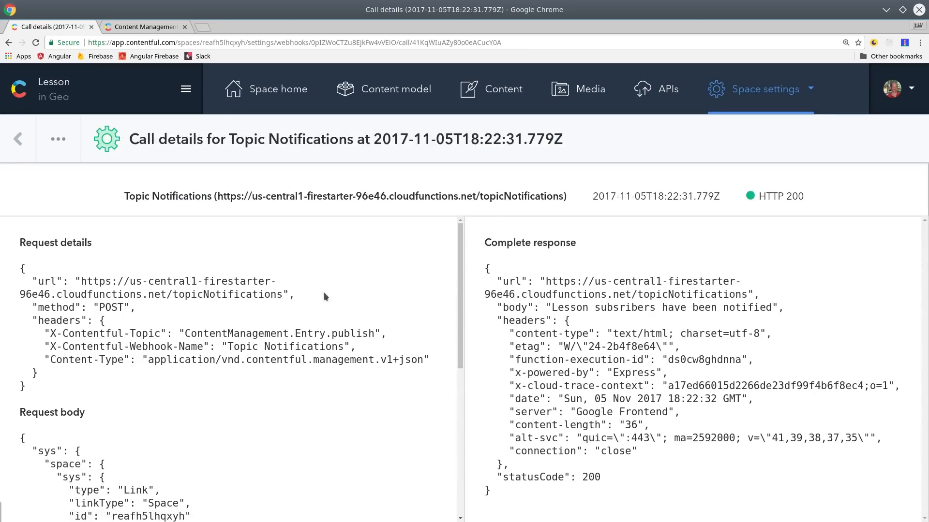
scroll(down, 3)
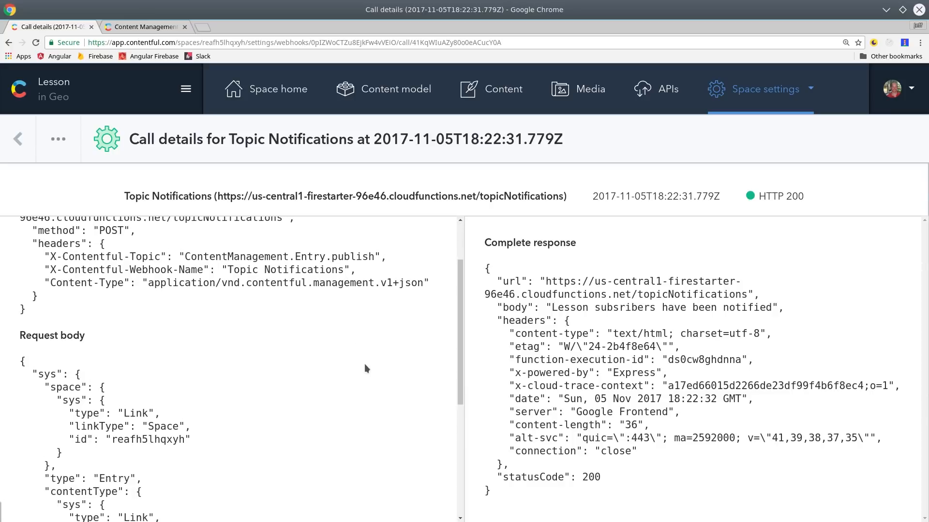
drag(511, 386, 600, 477)
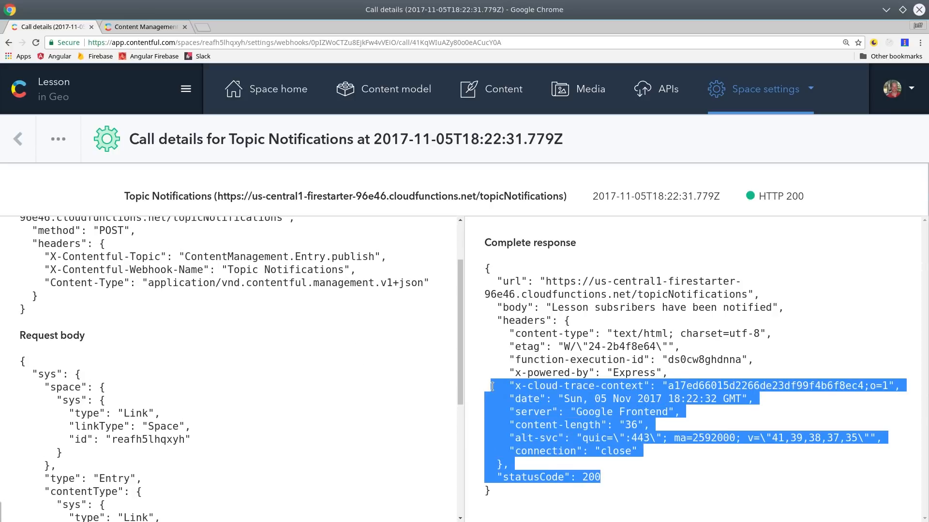